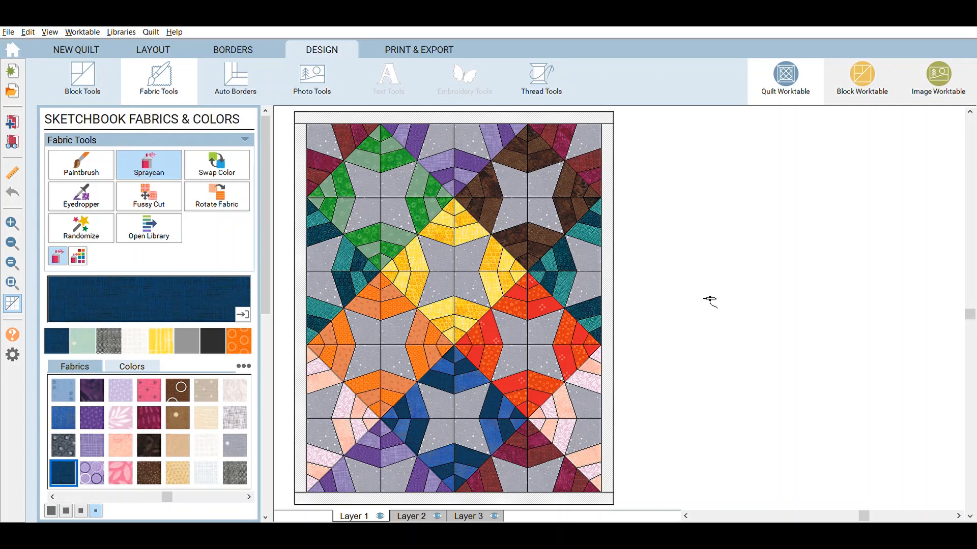
mouse_move(698, 260)
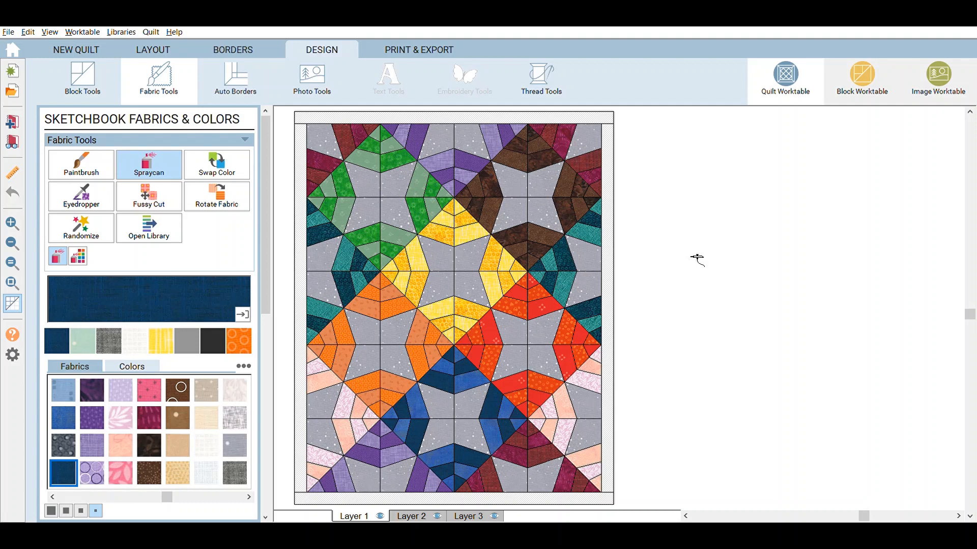
mouse_move(719, 242)
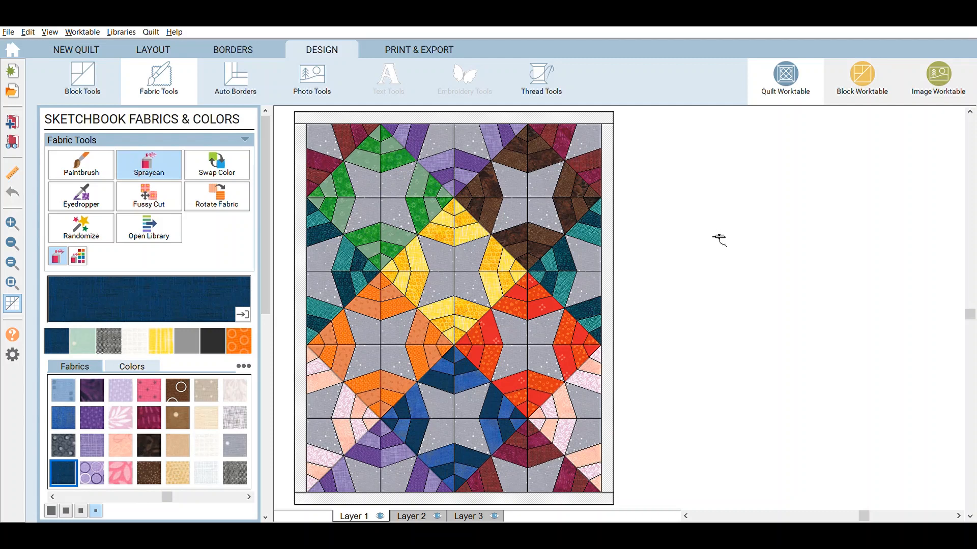
mouse_move(716, 197)
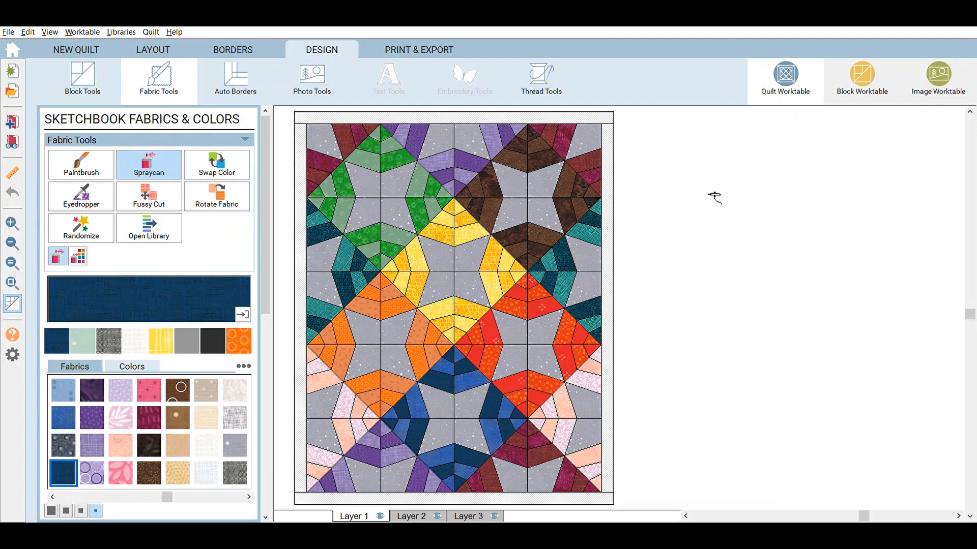
mouse_move(719, 208)
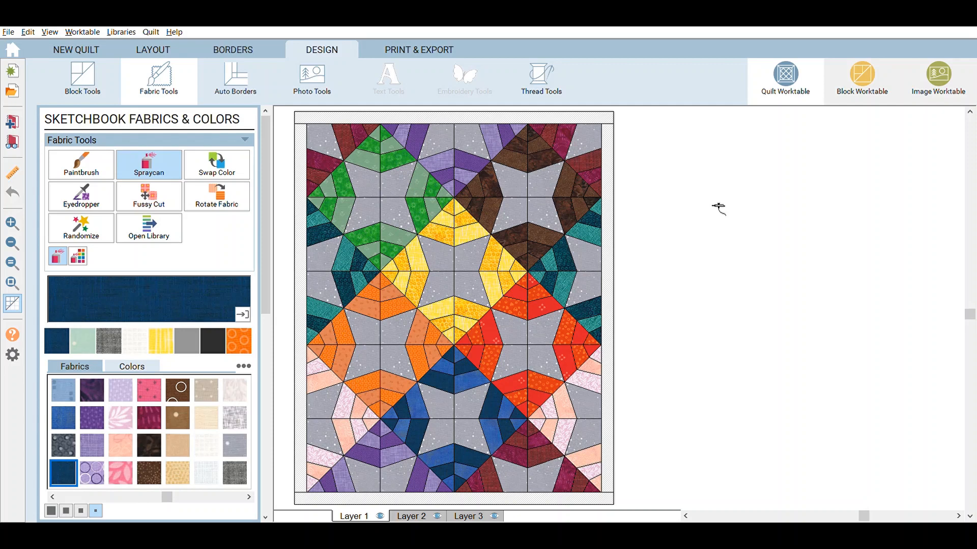
mouse_move(689, 223)
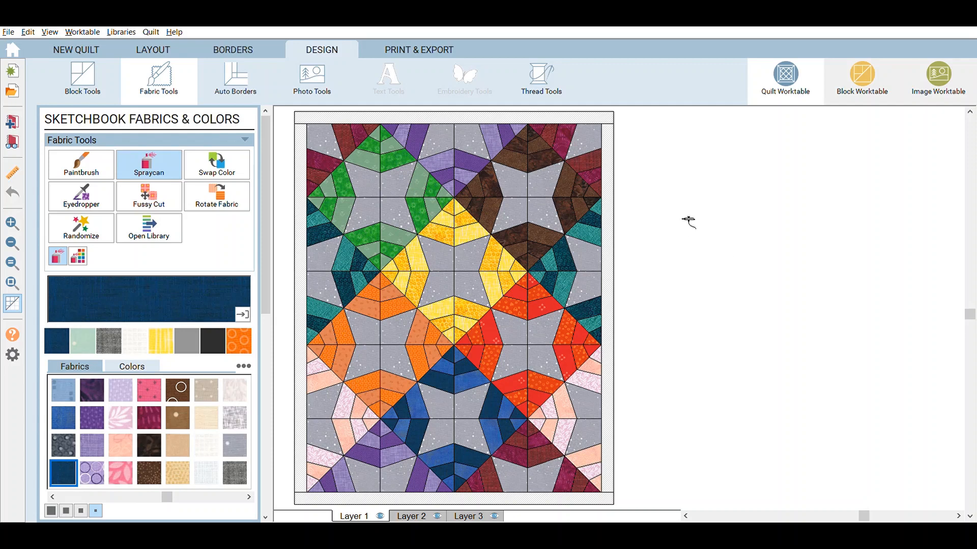
mouse_move(703, 220)
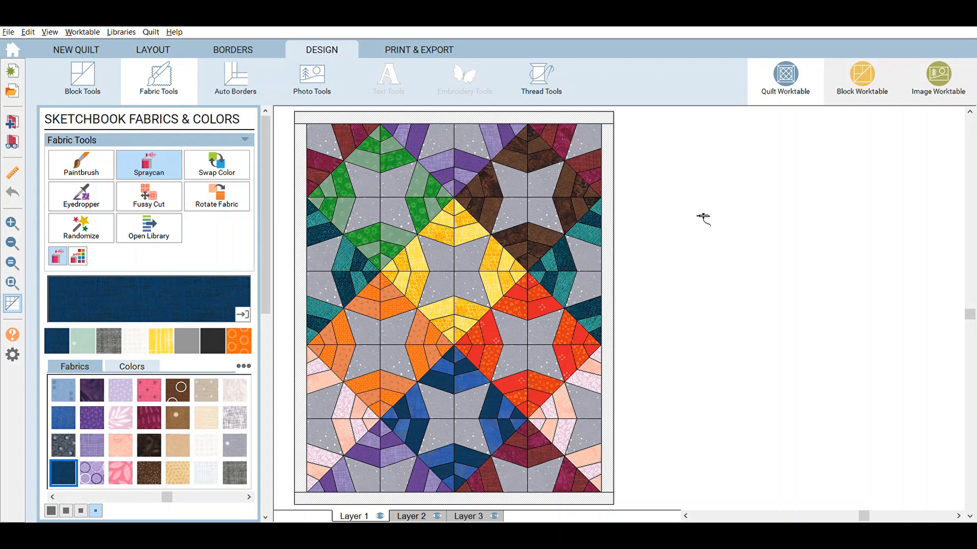
mouse_move(695, 184)
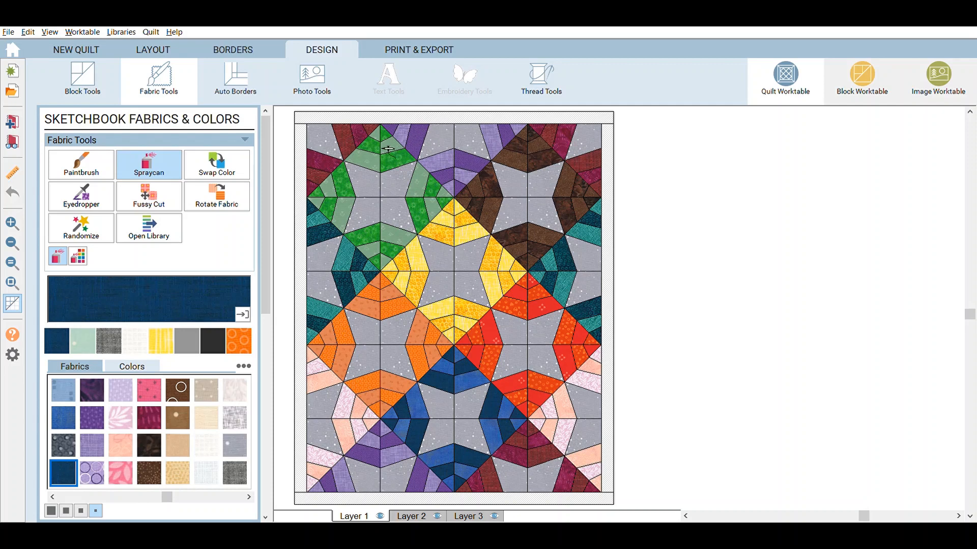
mouse_move(396, 223)
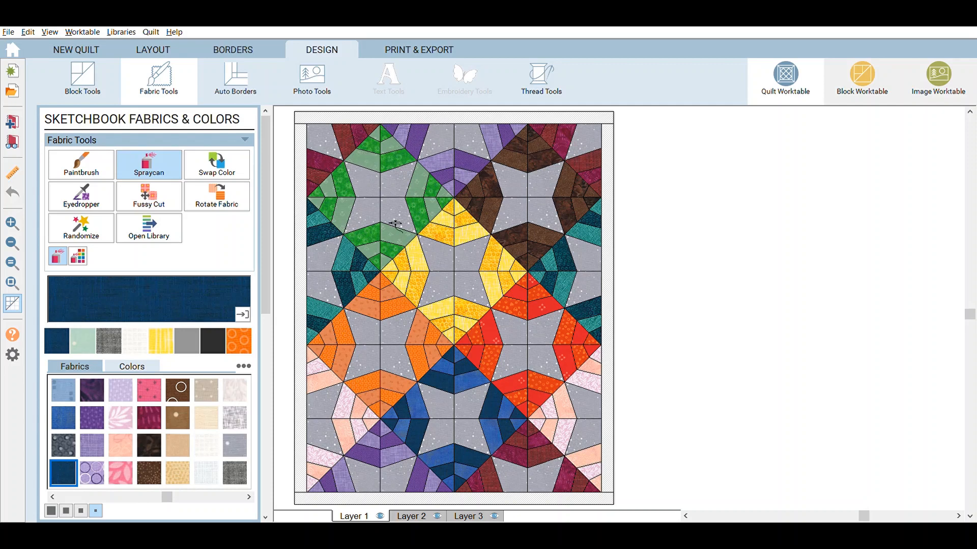
mouse_move(578, 291)
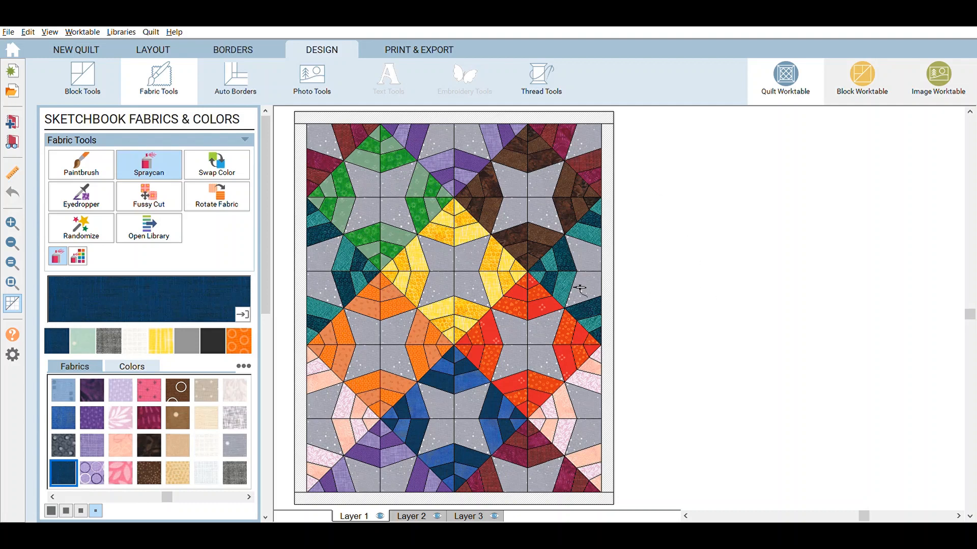
mouse_move(402, 138)
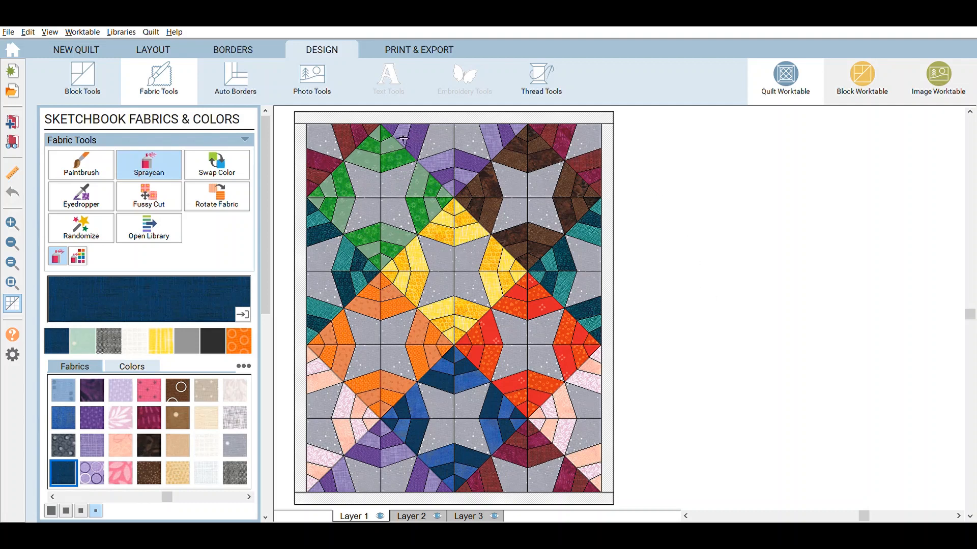
Review the 4 by 5 layout of 6-inch blocks, then show the 1-inch plain border settings.
click(152, 50)
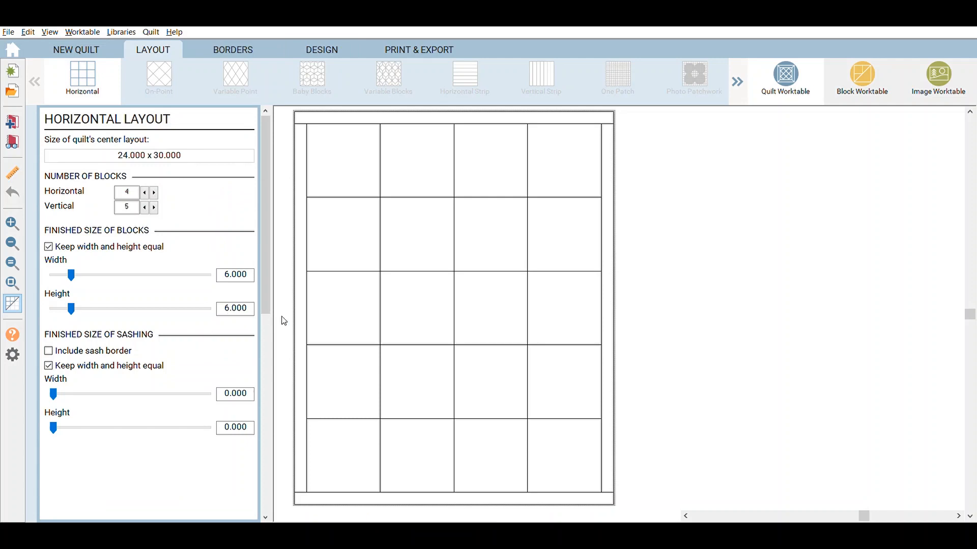
mouse_move(417, 266)
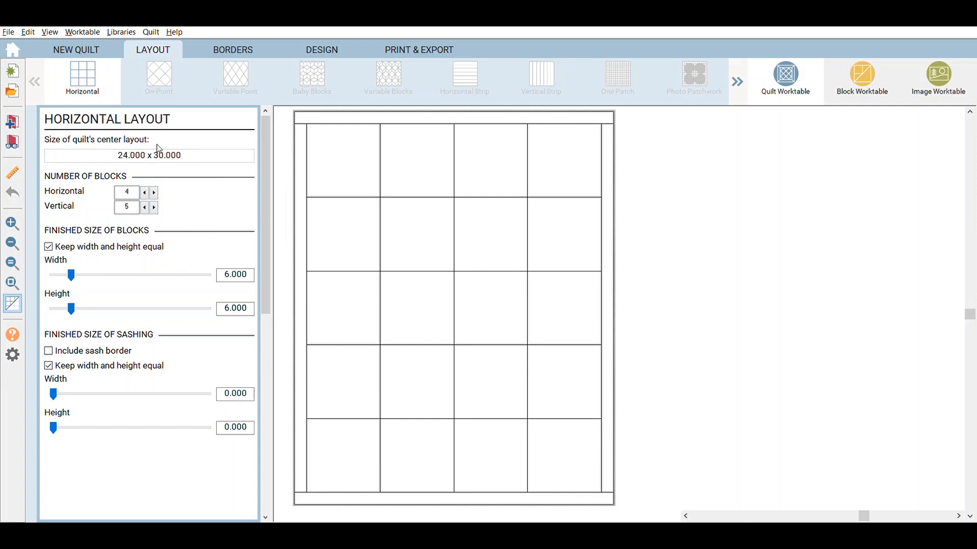
click(232, 49)
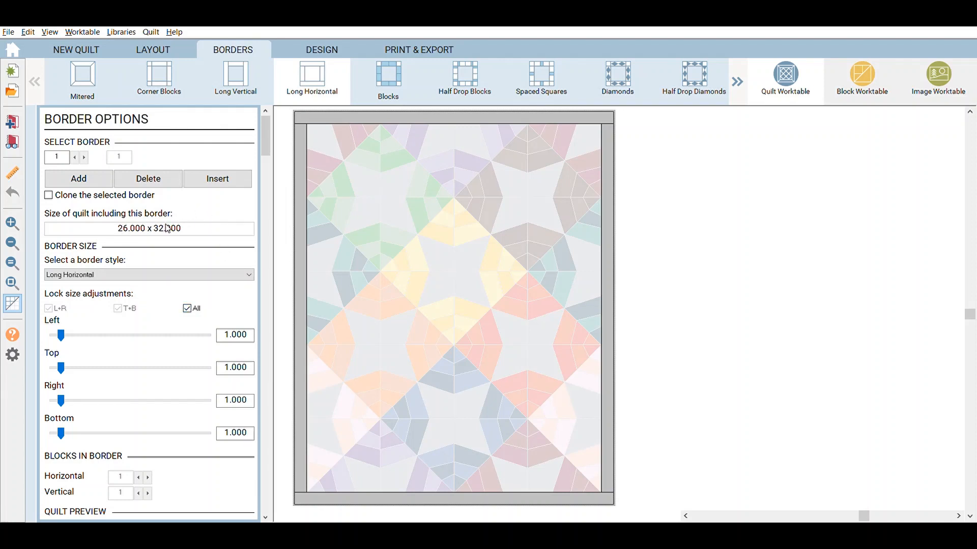
mouse_move(318, 41)
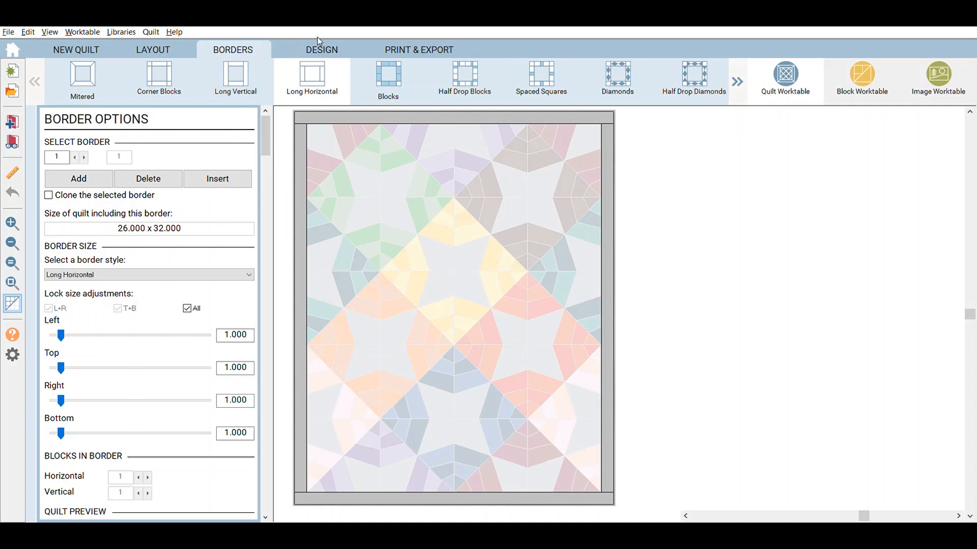
mouse_move(21, 120)
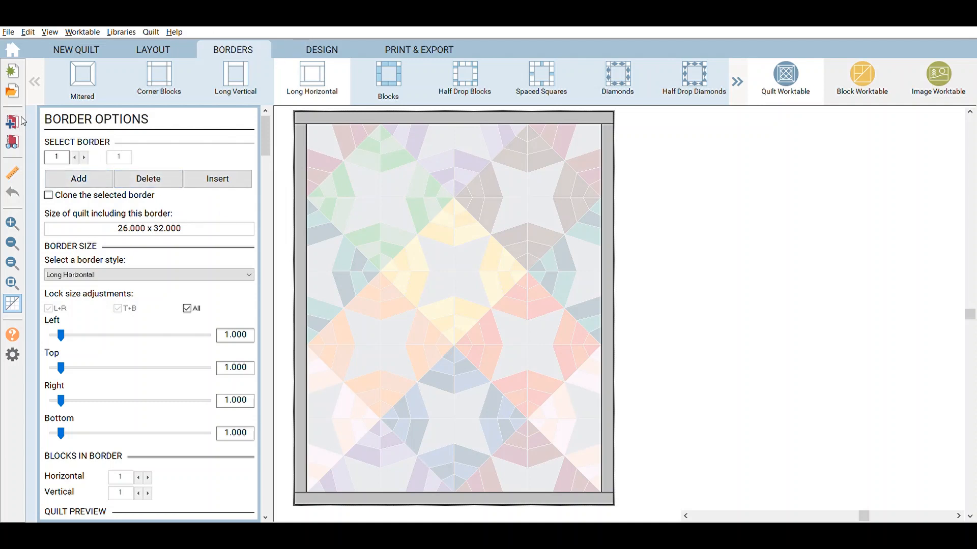
mouse_move(473, 394)
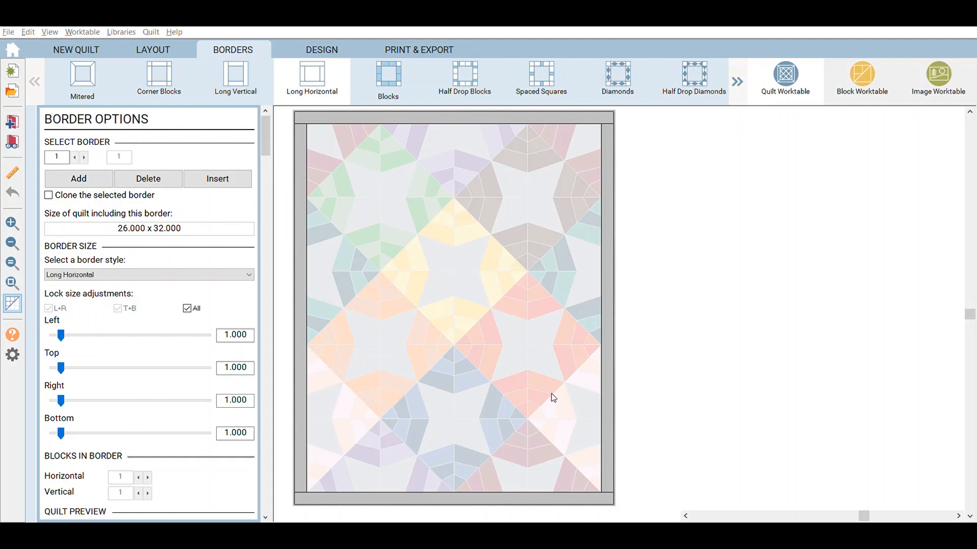
mouse_move(666, 398)
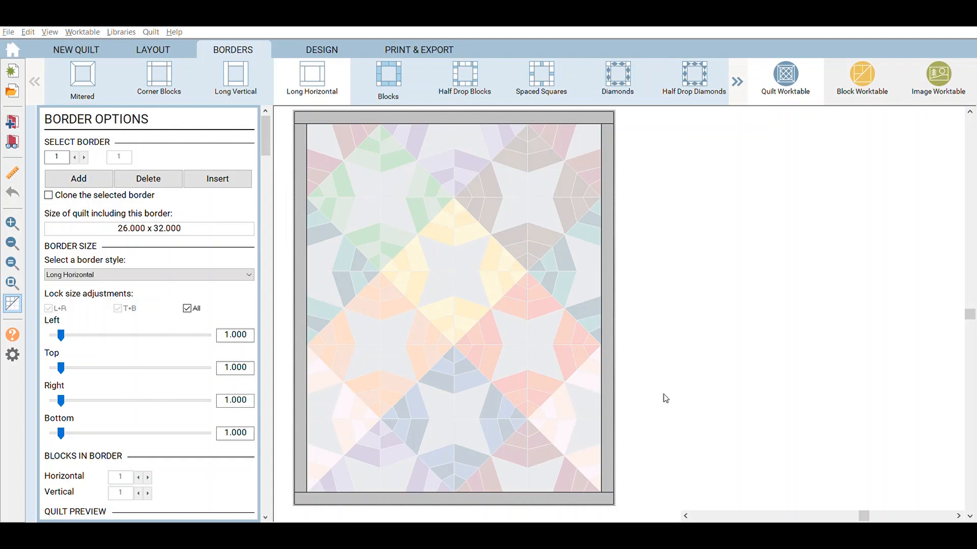
Show the piano-key border quilt in the printing view to read a key's 2 by 3 inch size.
click(322, 50)
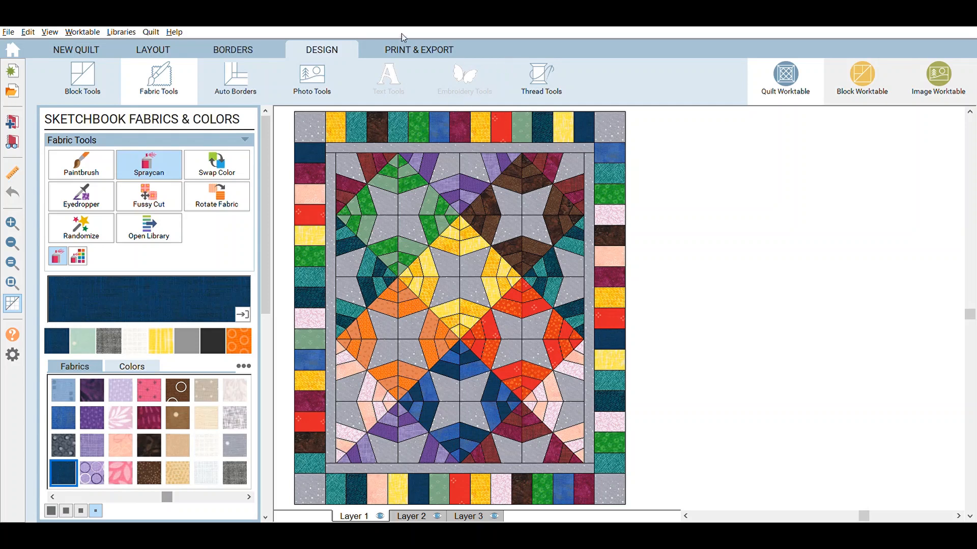
click(418, 50)
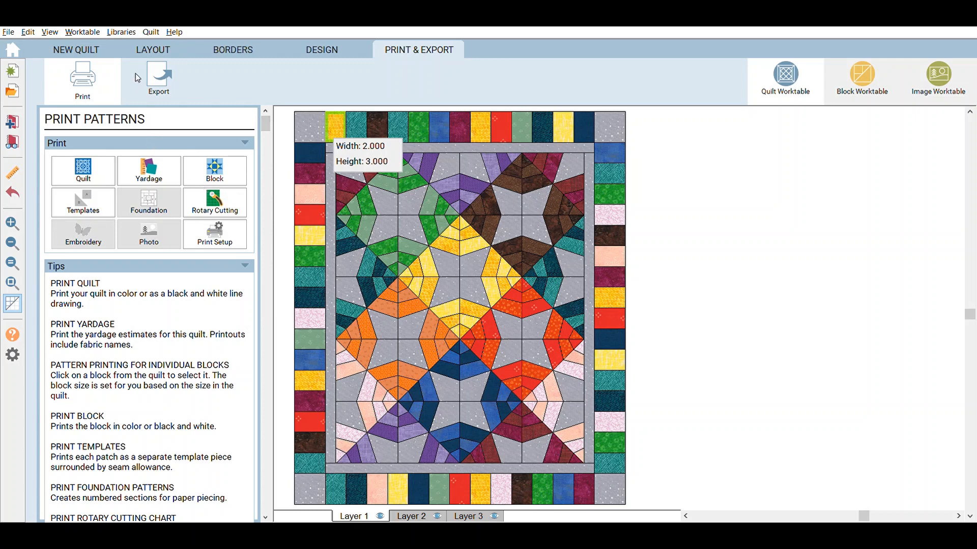
mouse_move(593, 142)
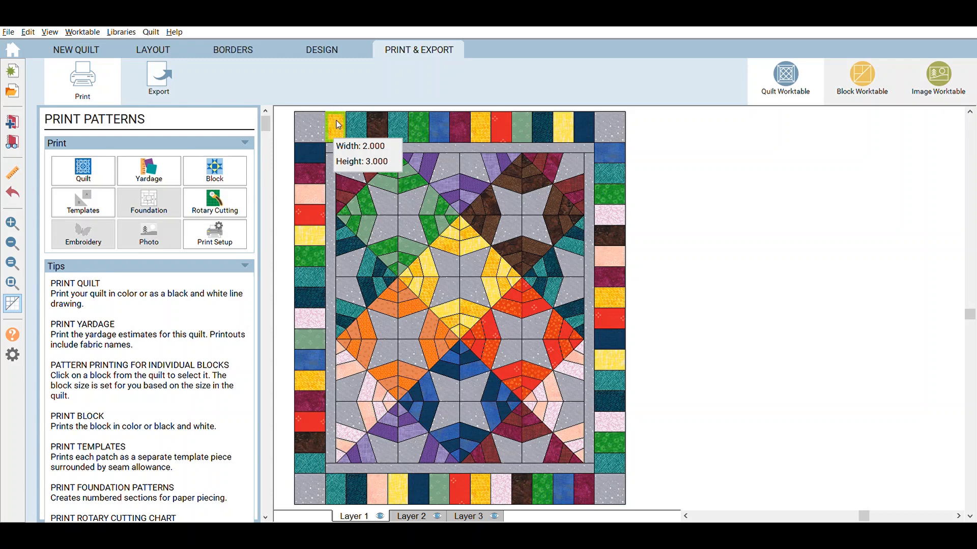
mouse_move(339, 160)
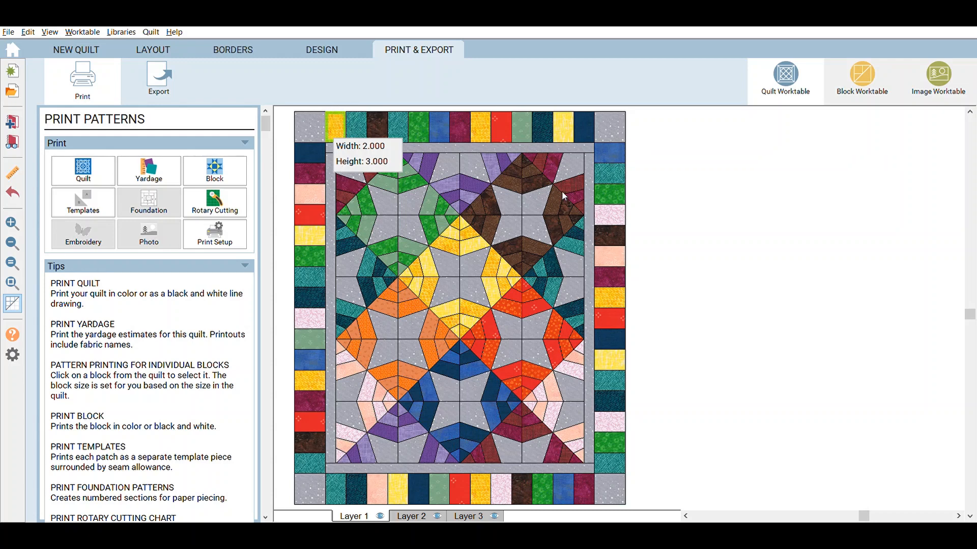
mouse_move(644, 197)
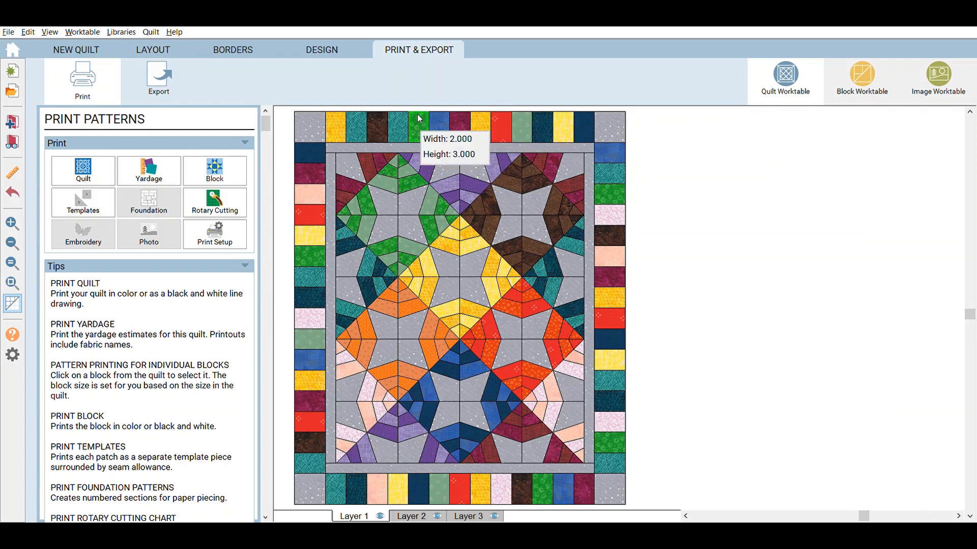
Make the inner border a 3-inch Blocks border, 13 across by 16 down, for a 32 by 38 quilt.
click(233, 49)
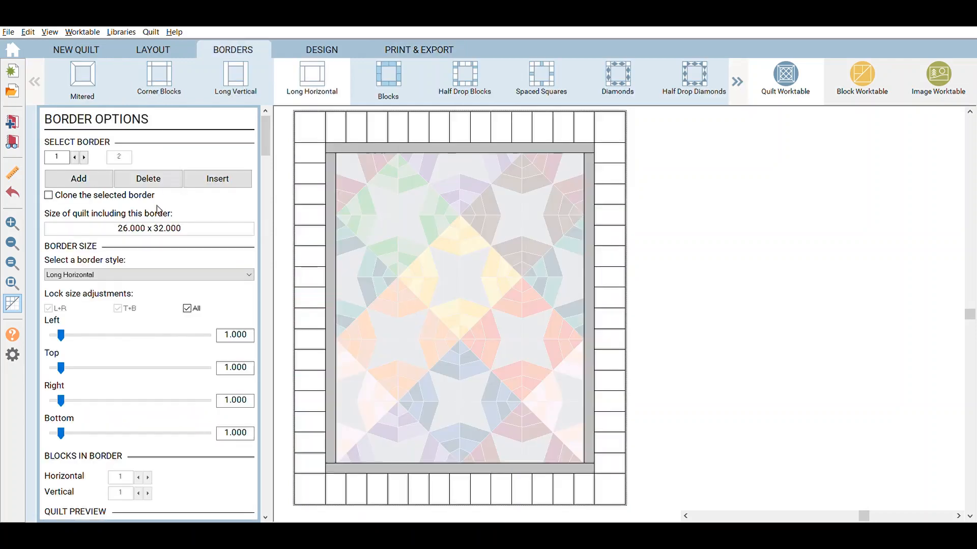
click(387, 79)
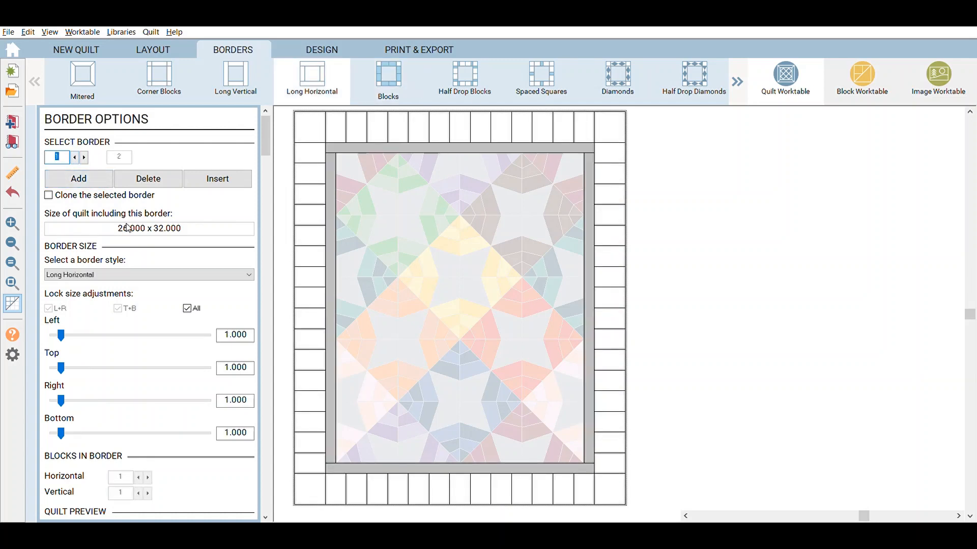
click(388, 79)
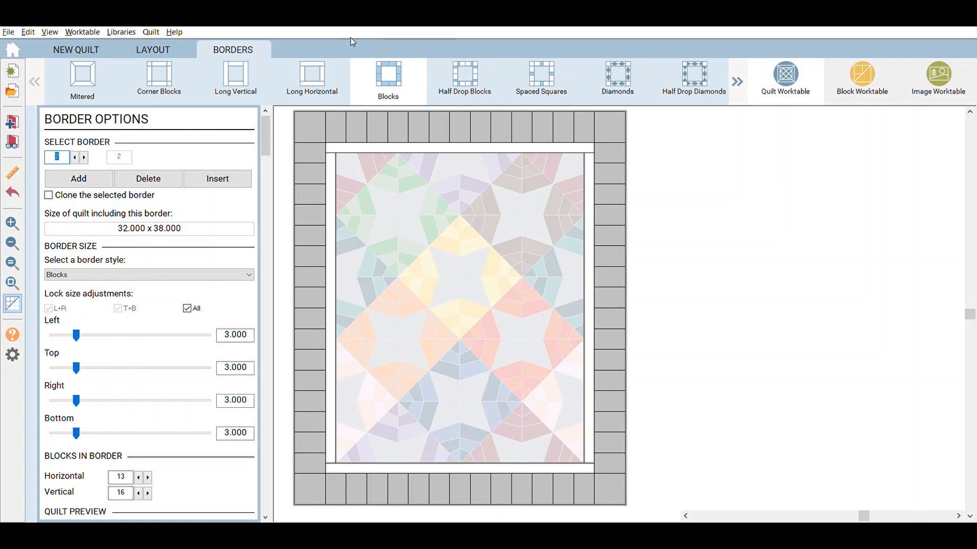
Return to the coloured kaleidoscope quilt with its multicoloured pieced border.
click(322, 50)
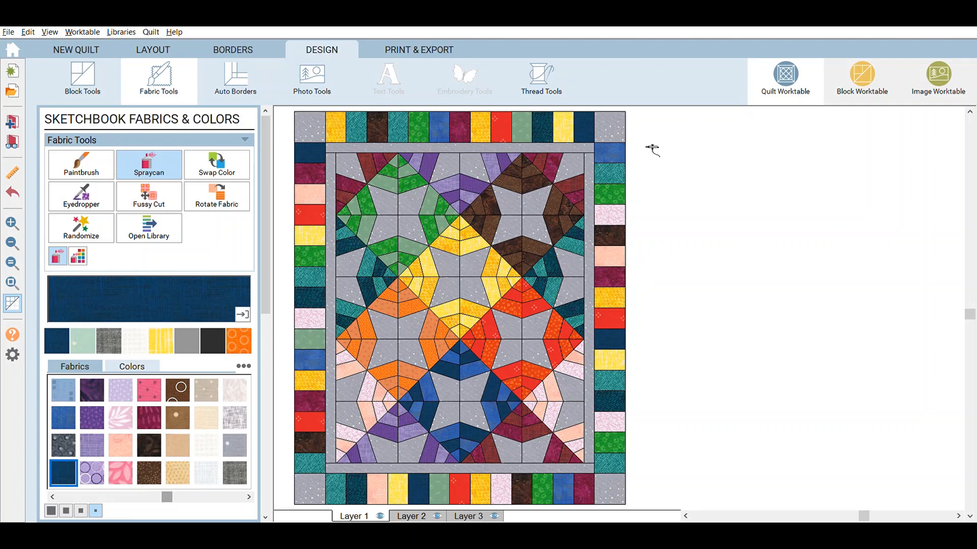
mouse_move(628, 120)
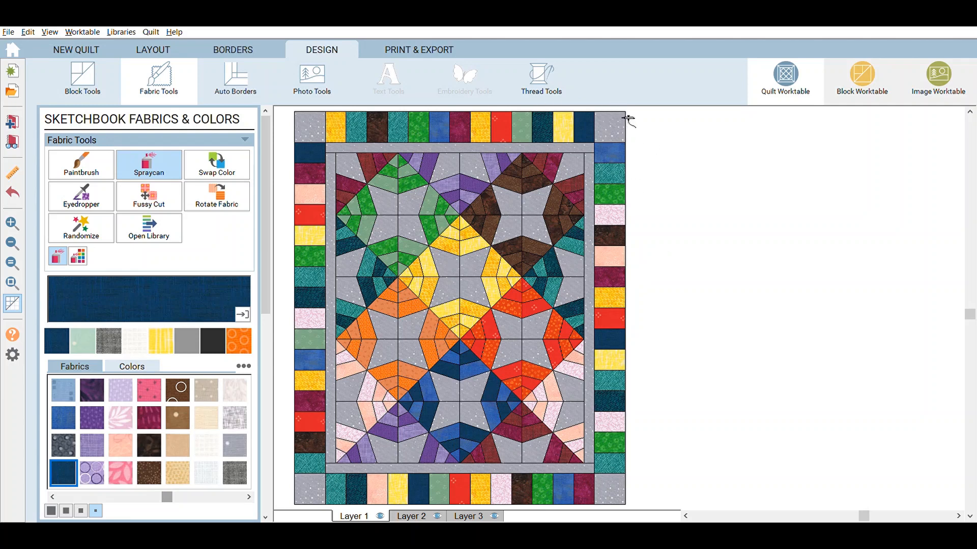
mouse_move(614, 123)
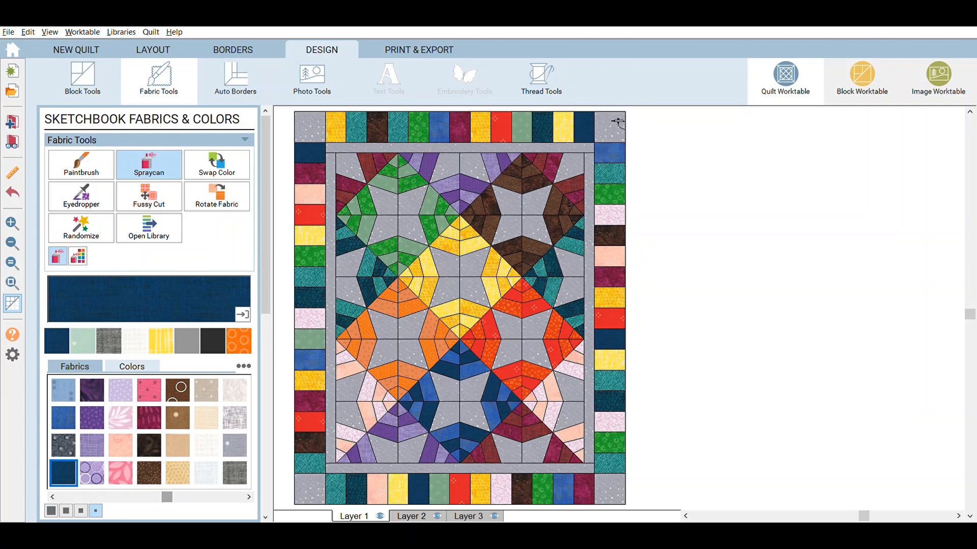
mouse_move(405, 223)
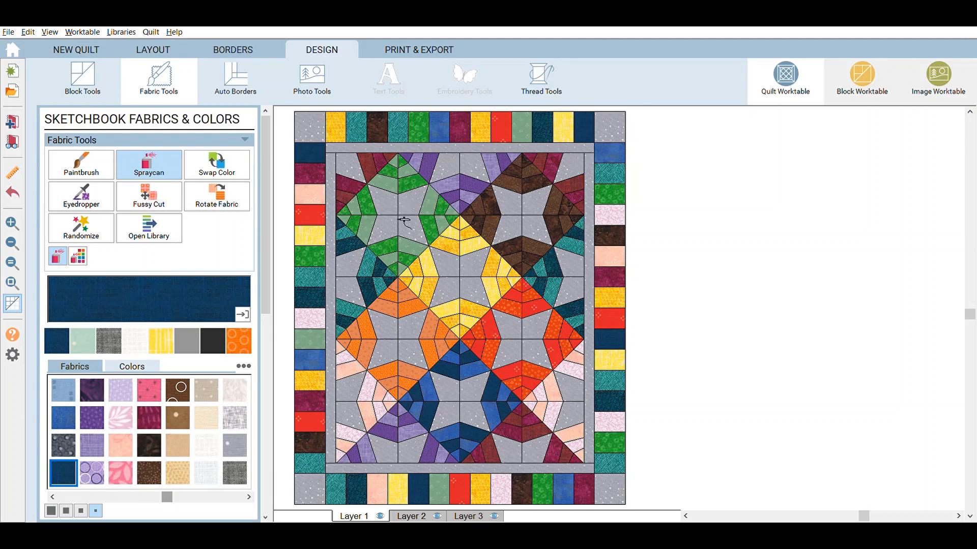
mouse_move(200, 177)
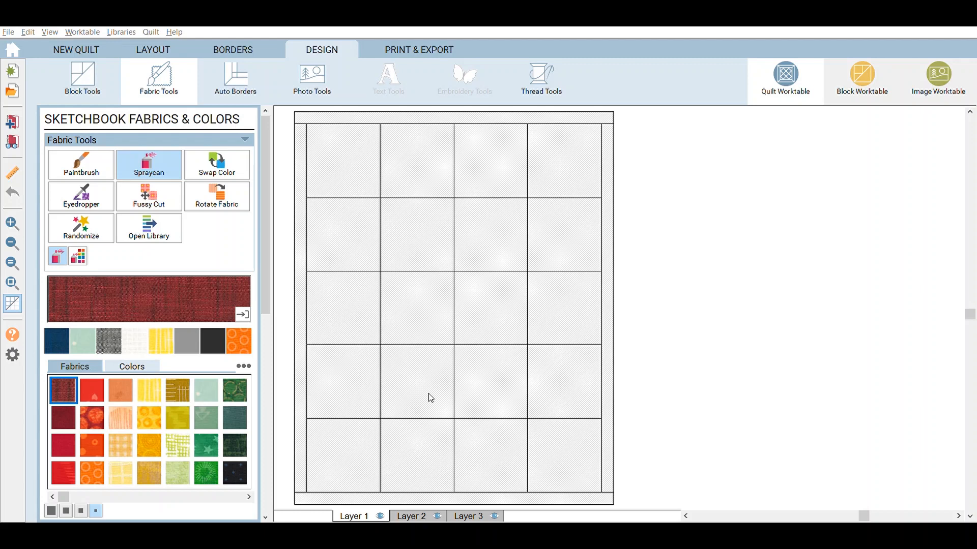
mouse_move(712, 407)
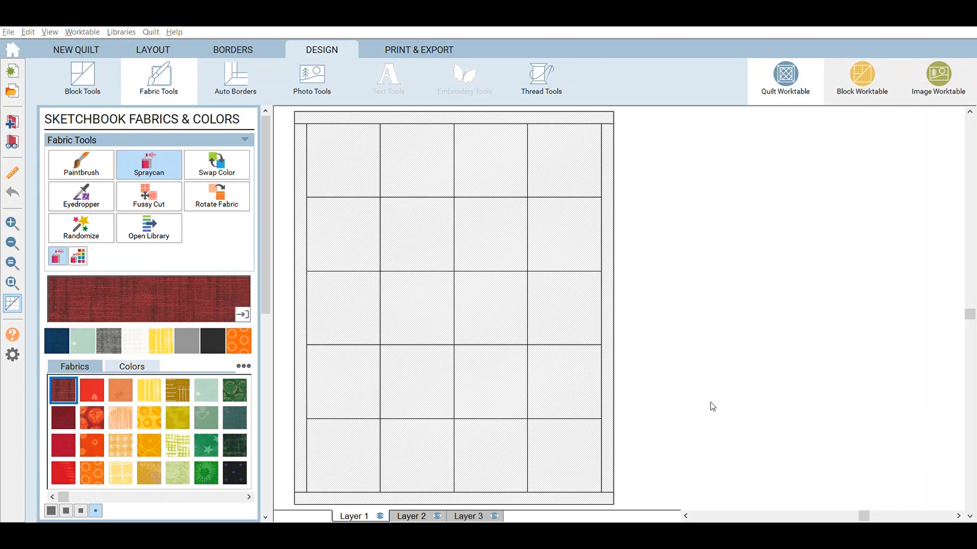
mouse_move(607, 340)
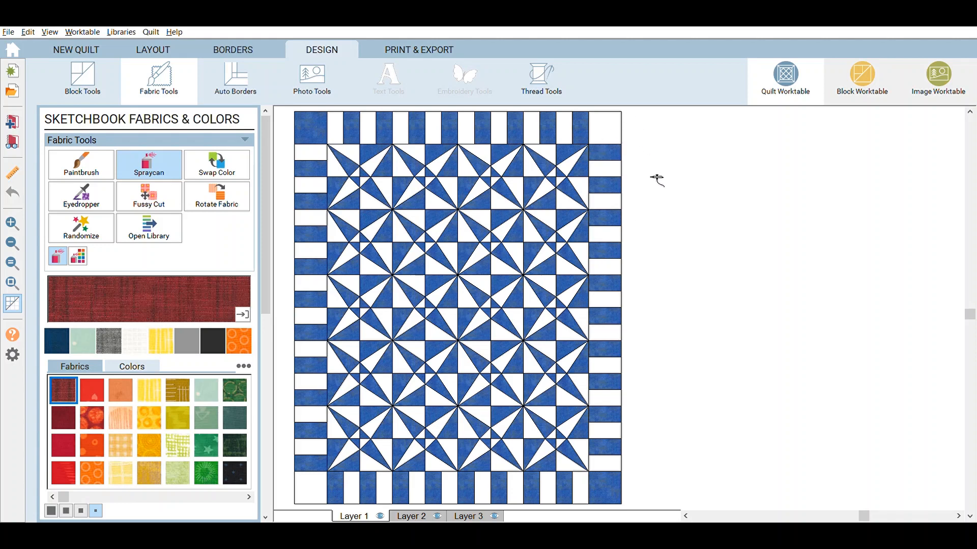
Confirm the 4 by 5 layout of 9-inch blocks, then show the 4.5-inch blocks border settings.
click(151, 50)
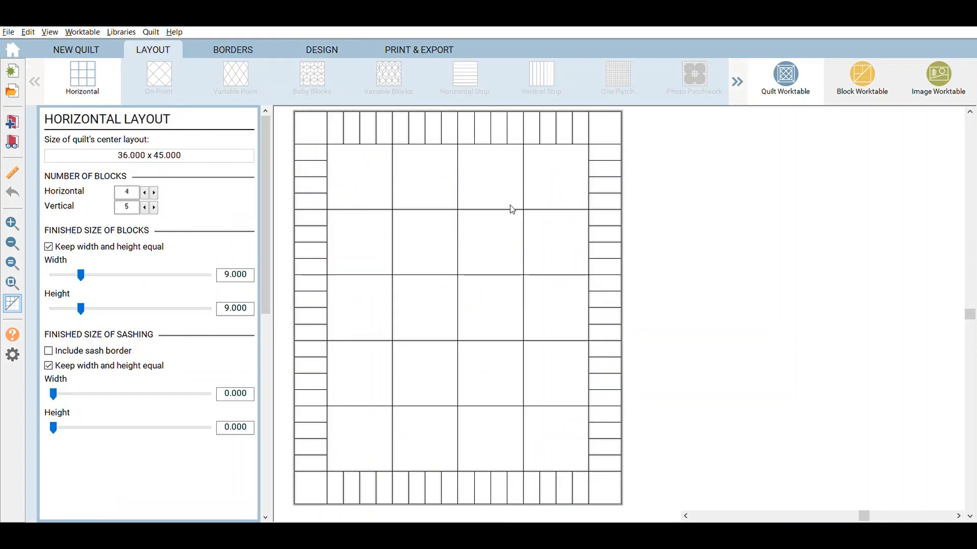
mouse_move(381, 145)
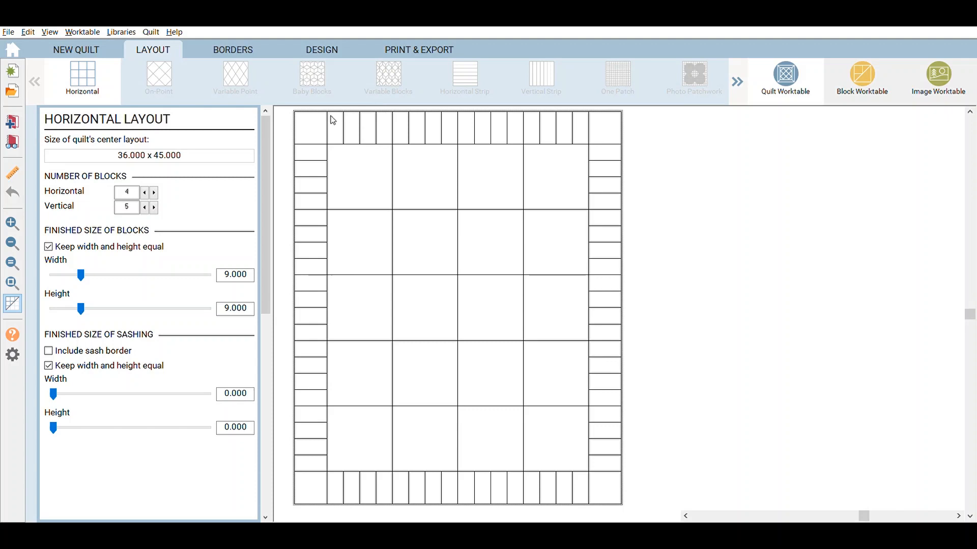
mouse_move(386, 147)
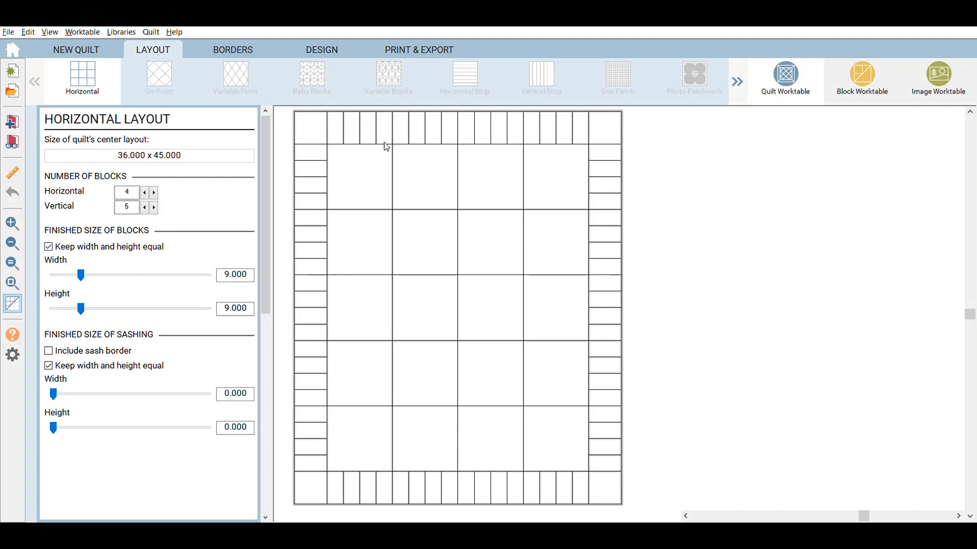
mouse_move(372, 114)
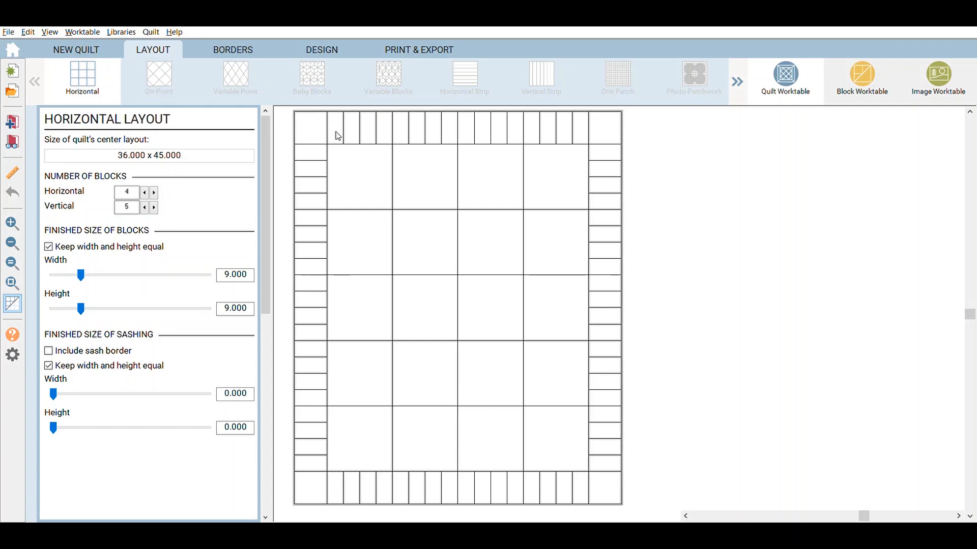
mouse_move(341, 137)
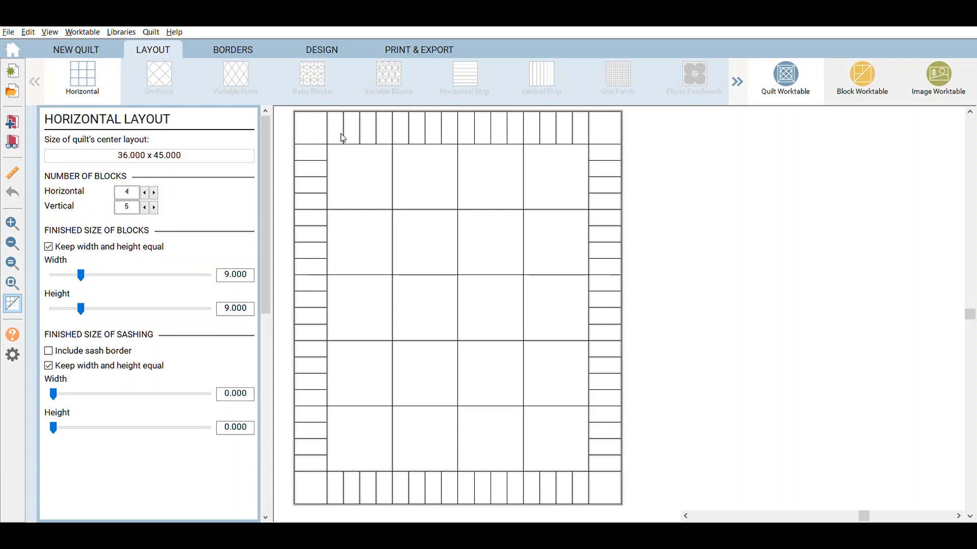
mouse_move(347, 124)
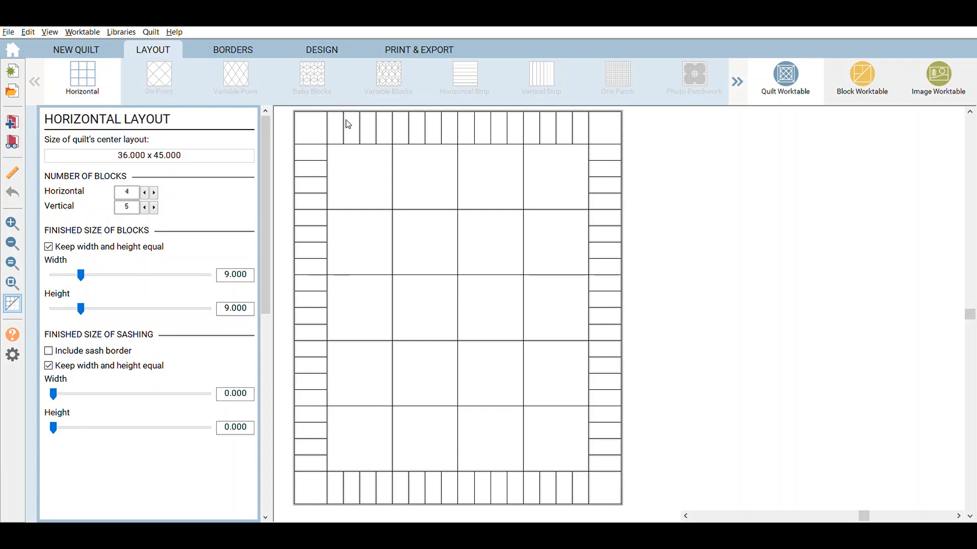
click(232, 50)
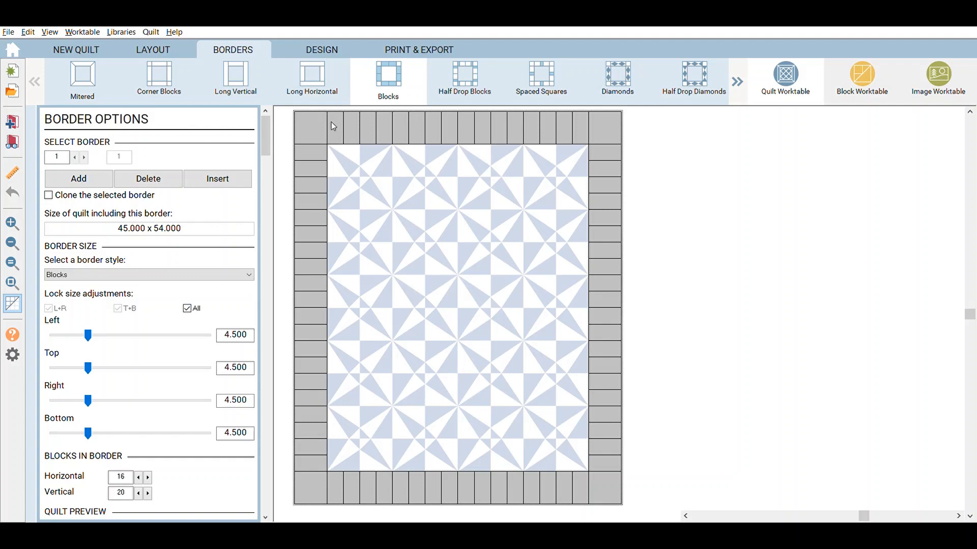
In the printing view, select a top border key reading 2.250 by 4.500 inches.
click(418, 50)
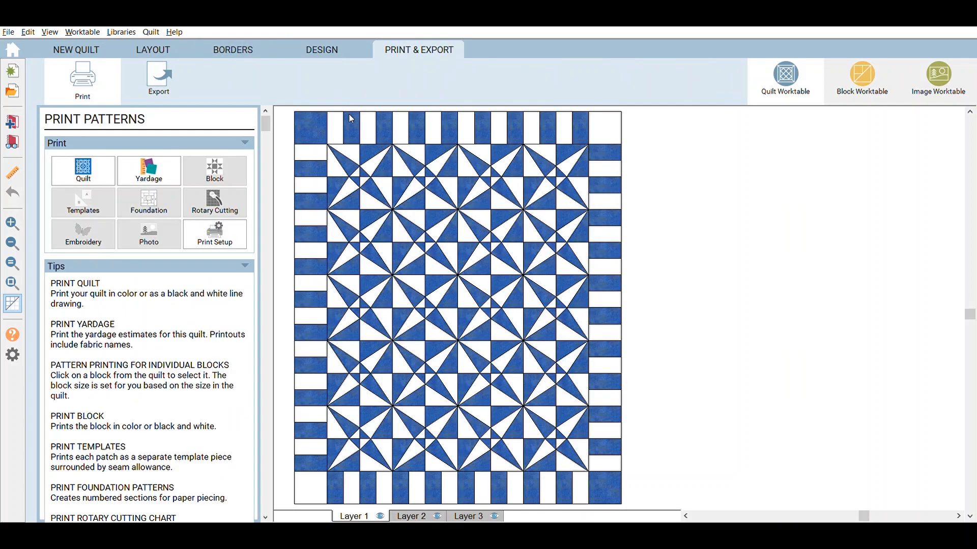
click(335, 123)
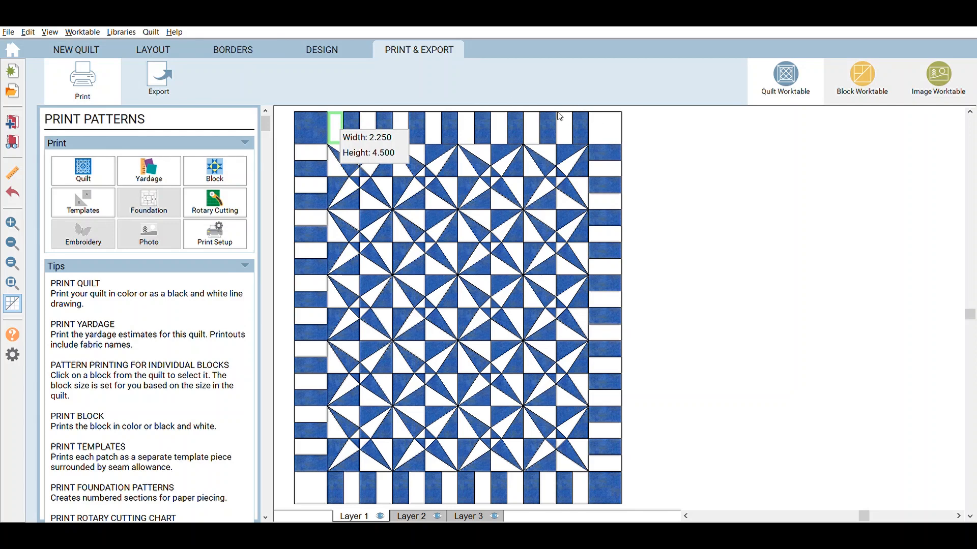
mouse_move(297, 119)
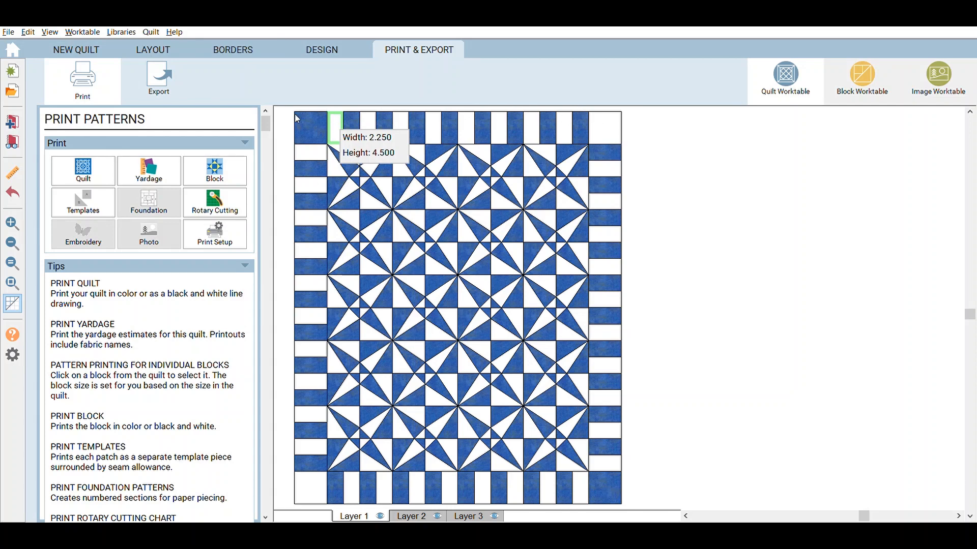
mouse_move(563, 159)
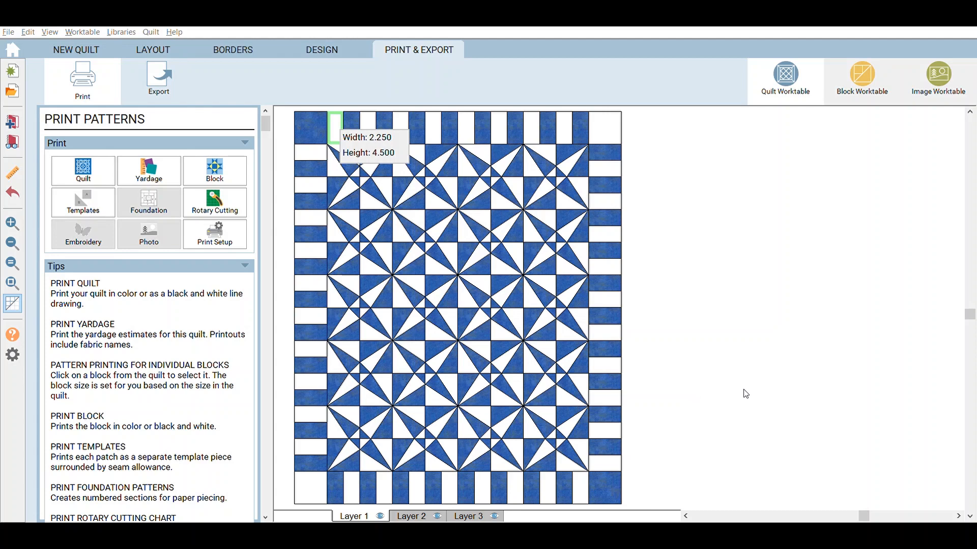
mouse_move(615, 210)
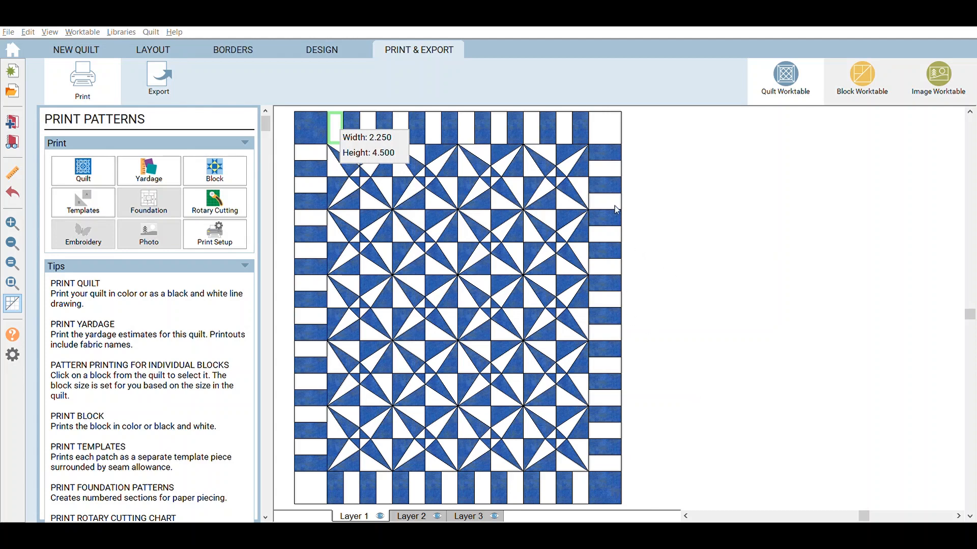
mouse_move(675, 234)
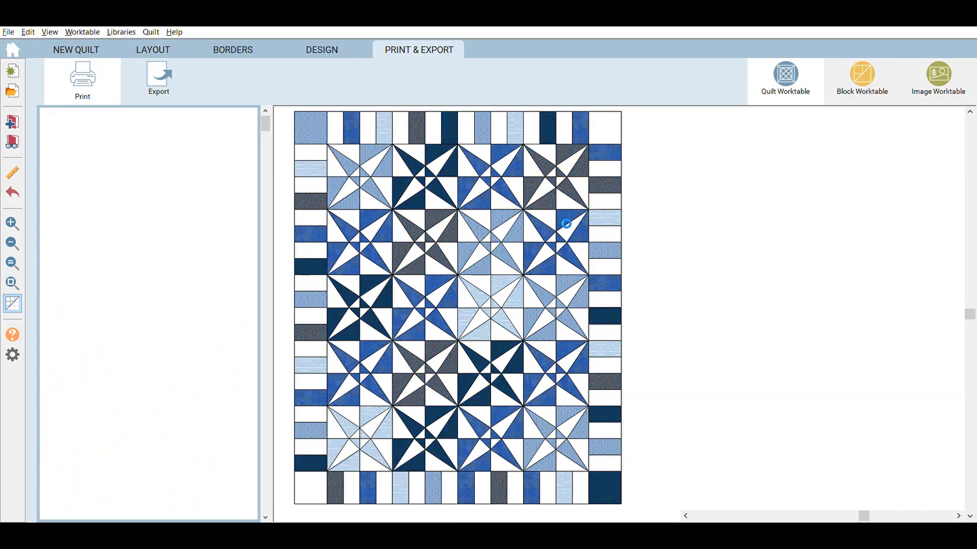
Apply a light aqua fabric to a few patches of the scrappy multi-blue quilt.
click(322, 50)
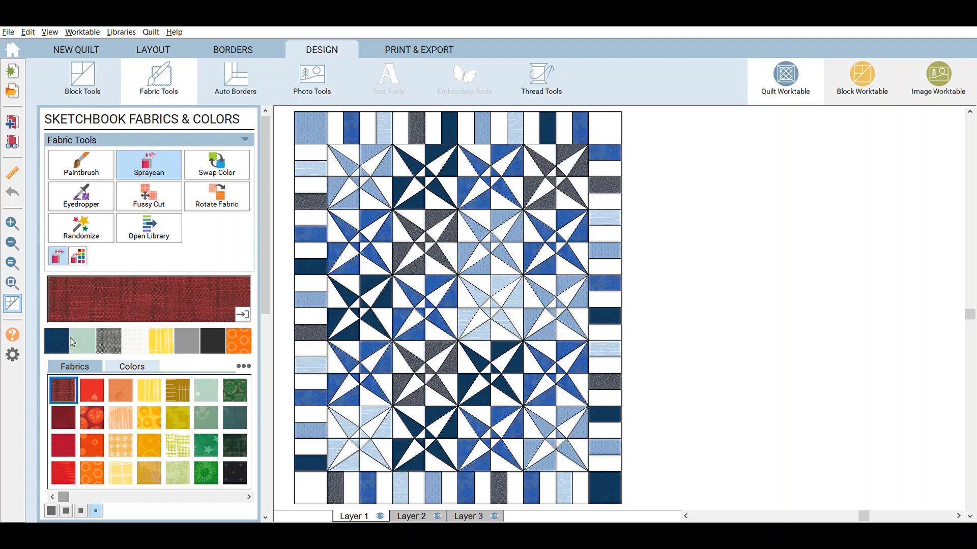
click(235, 473)
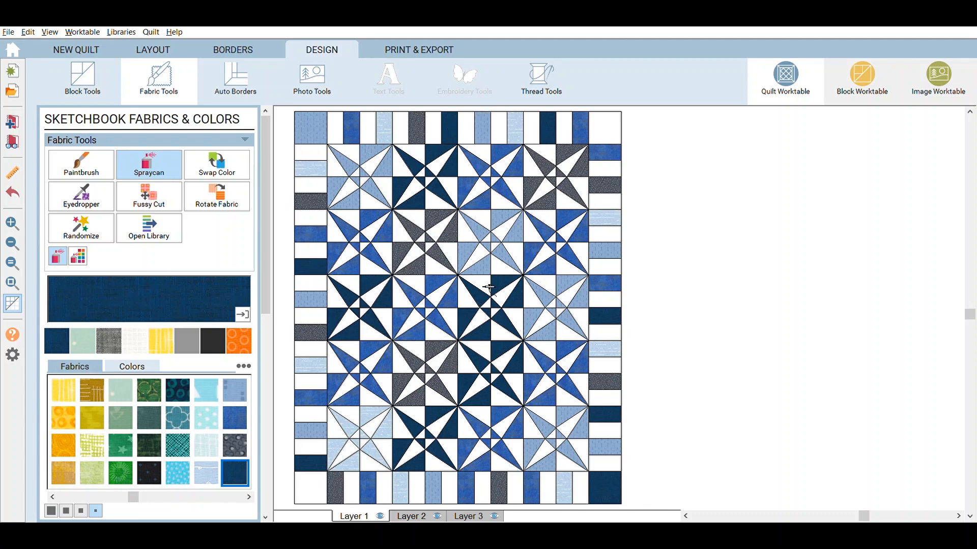
mouse_move(299, 209)
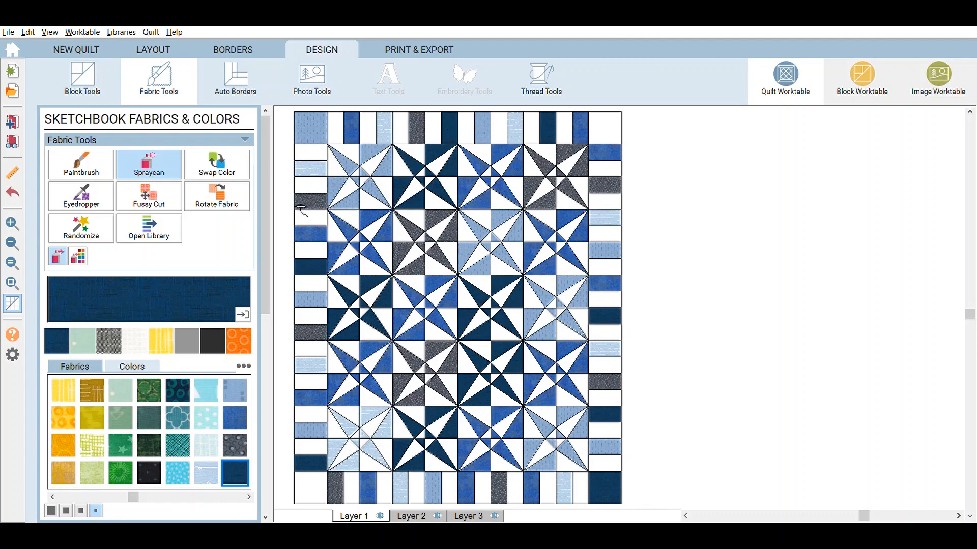
click(206, 417)
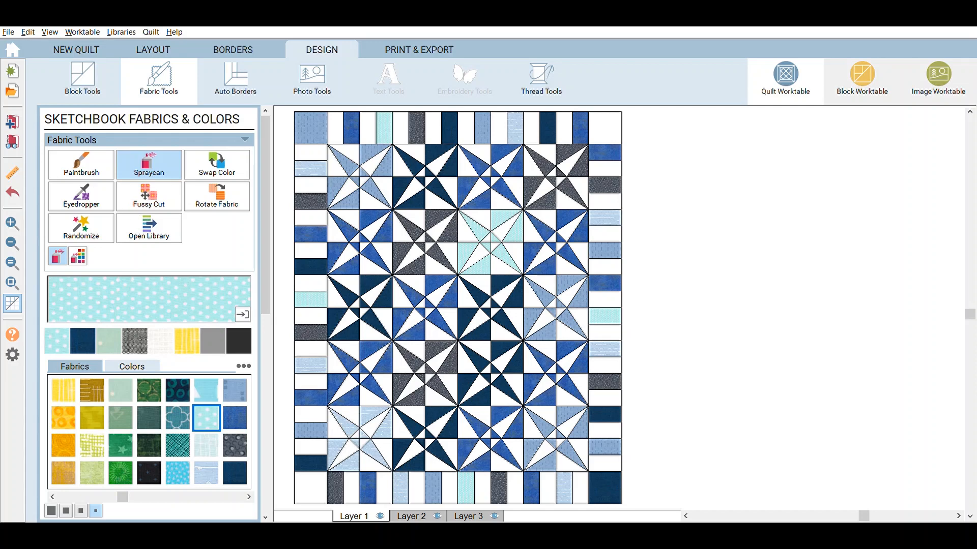
mouse_move(740, 393)
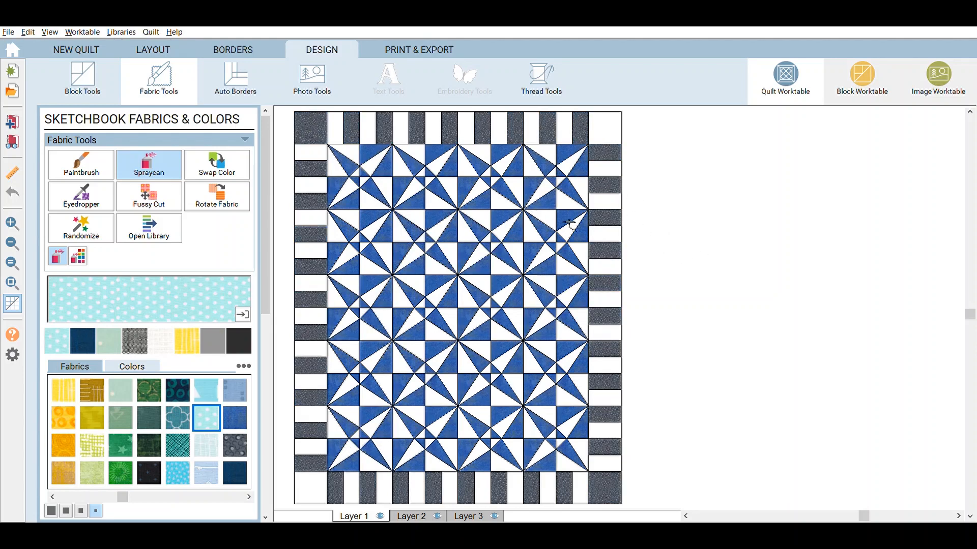
mouse_move(582, 190)
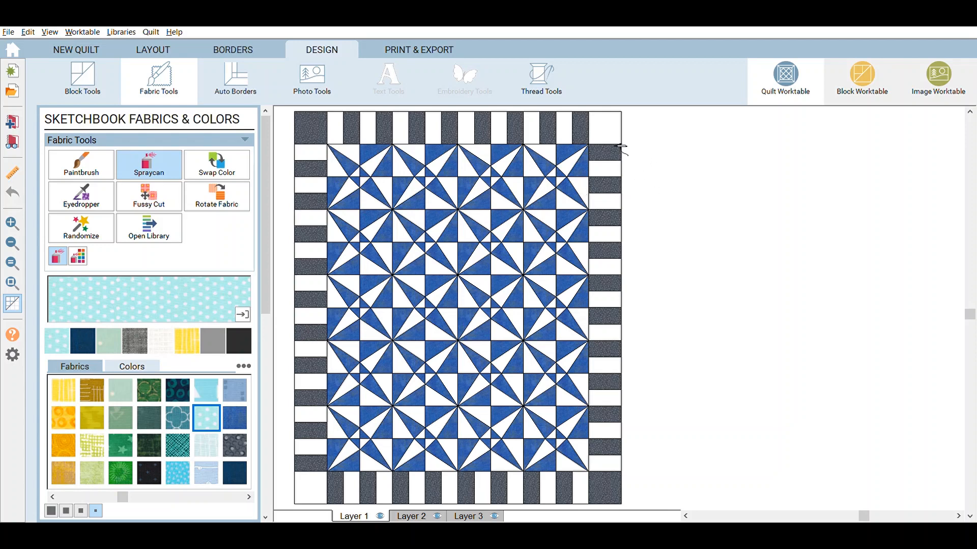
mouse_move(411, 202)
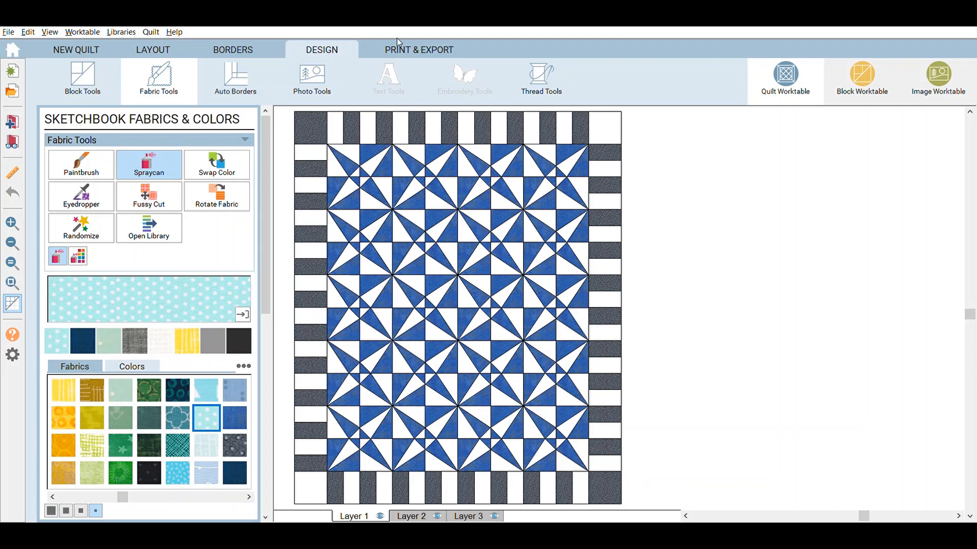
Show the Print Patterns choices for the blue quilt with the charcoal piano-key border.
click(418, 50)
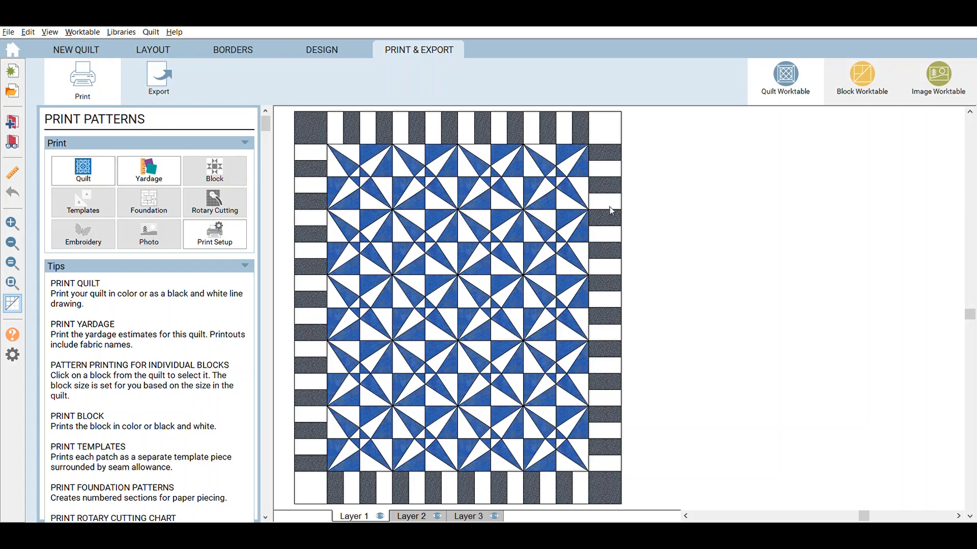
mouse_move(522, 150)
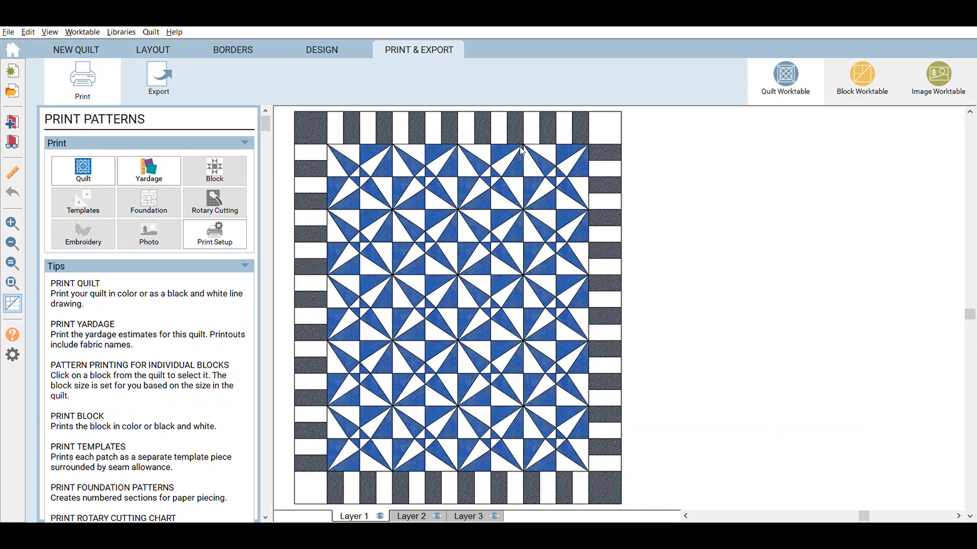
mouse_move(399, 385)
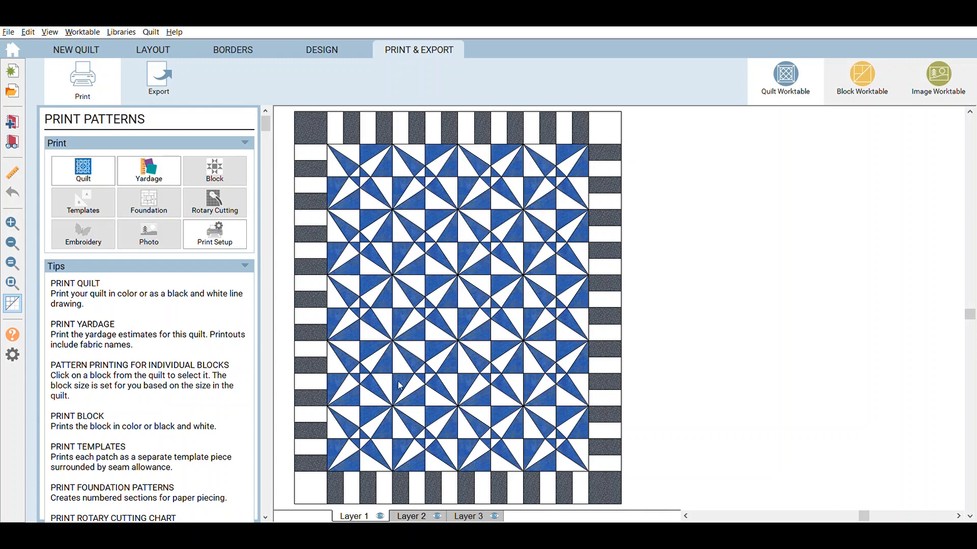
mouse_move(695, 329)
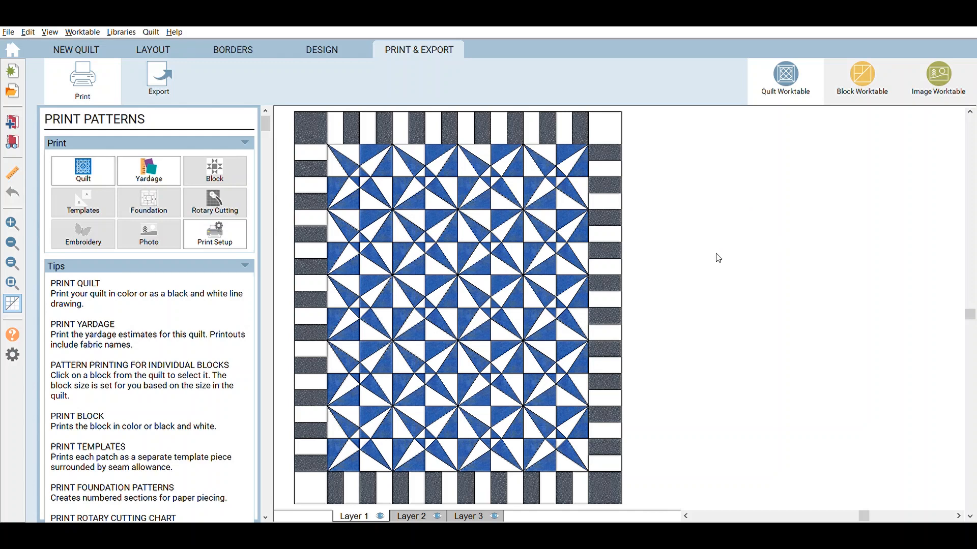
mouse_move(326, 113)
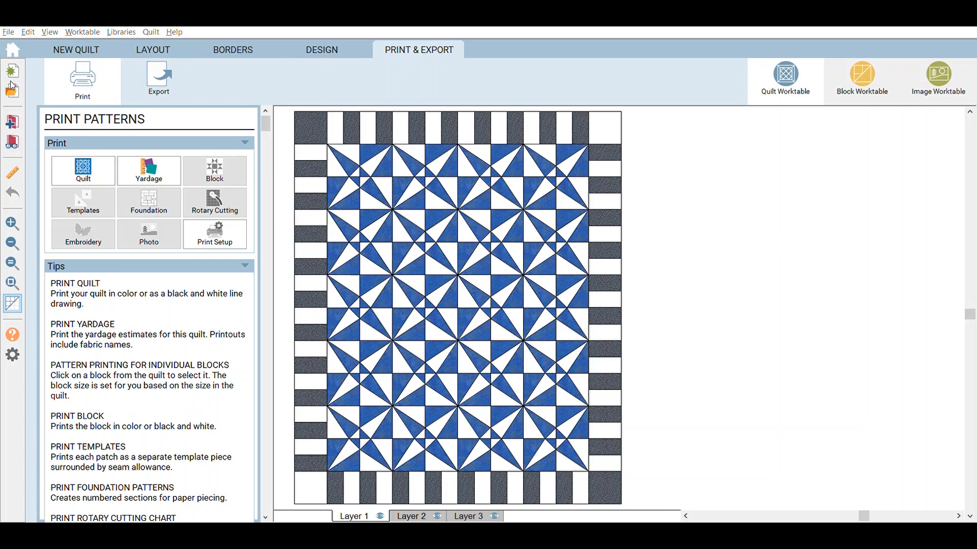
mouse_move(322, 184)
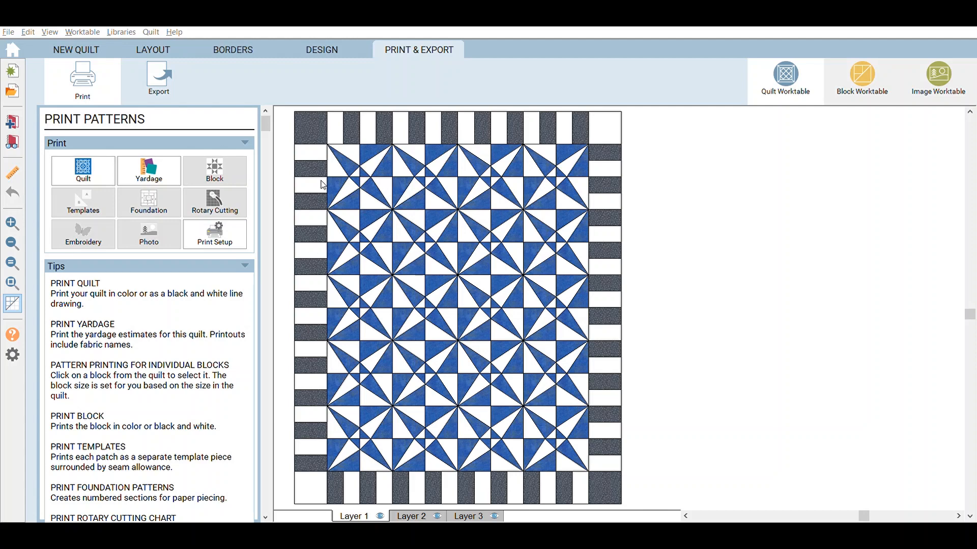
mouse_move(317, 195)
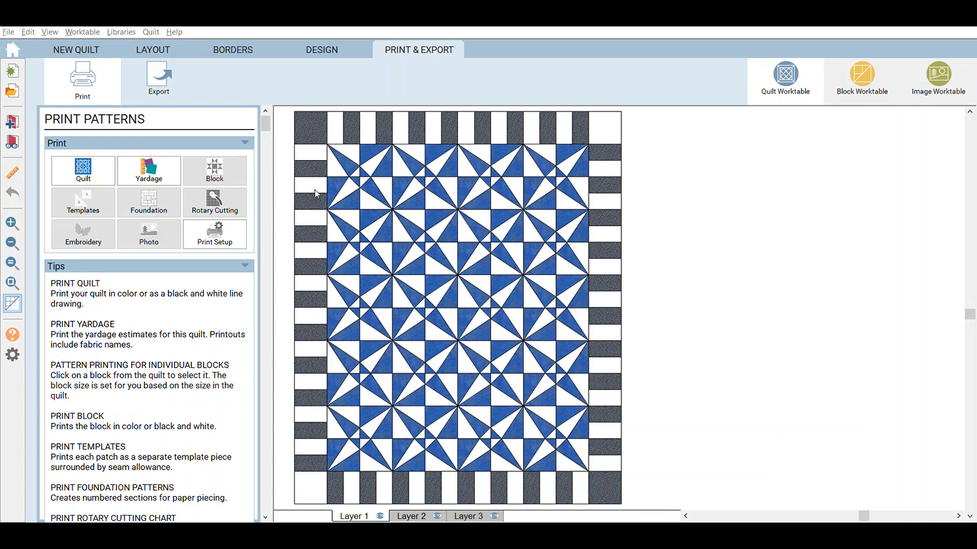
mouse_move(489, 200)
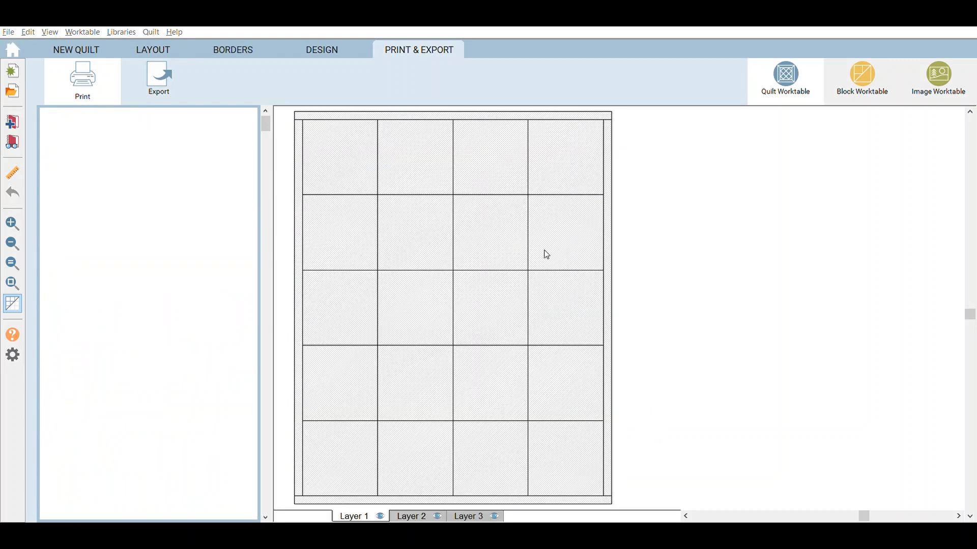
click(81, 79)
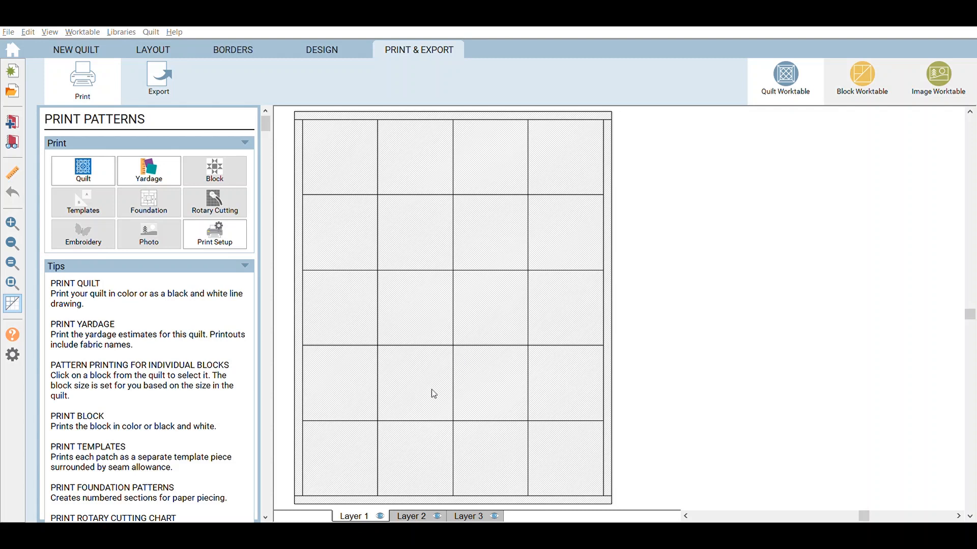
mouse_move(607, 263)
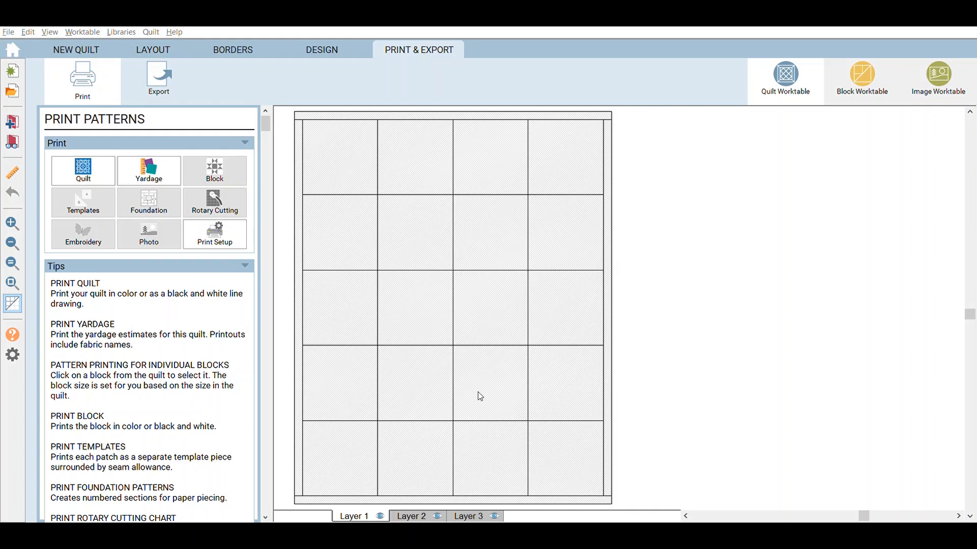
mouse_move(517, 395)
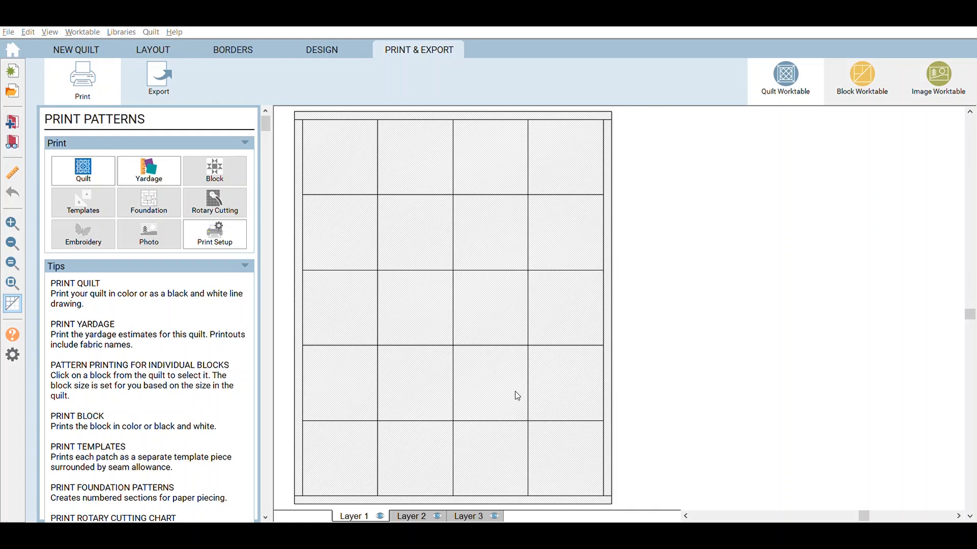
mouse_move(426, 398)
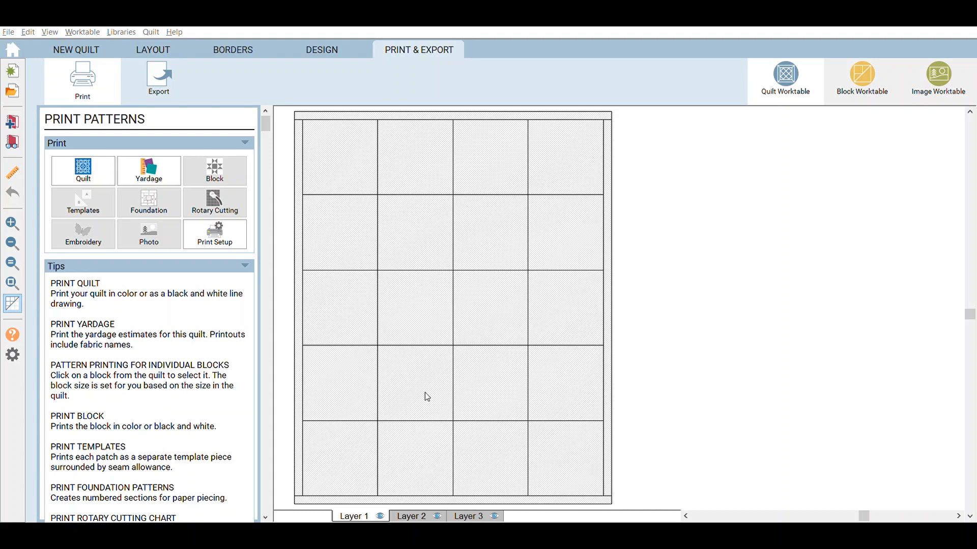
mouse_move(509, 395)
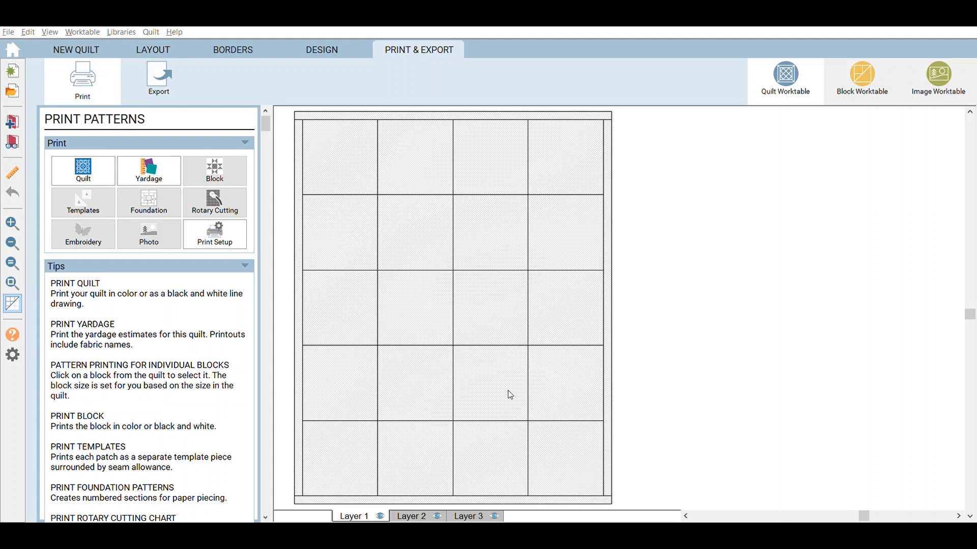
mouse_move(676, 394)
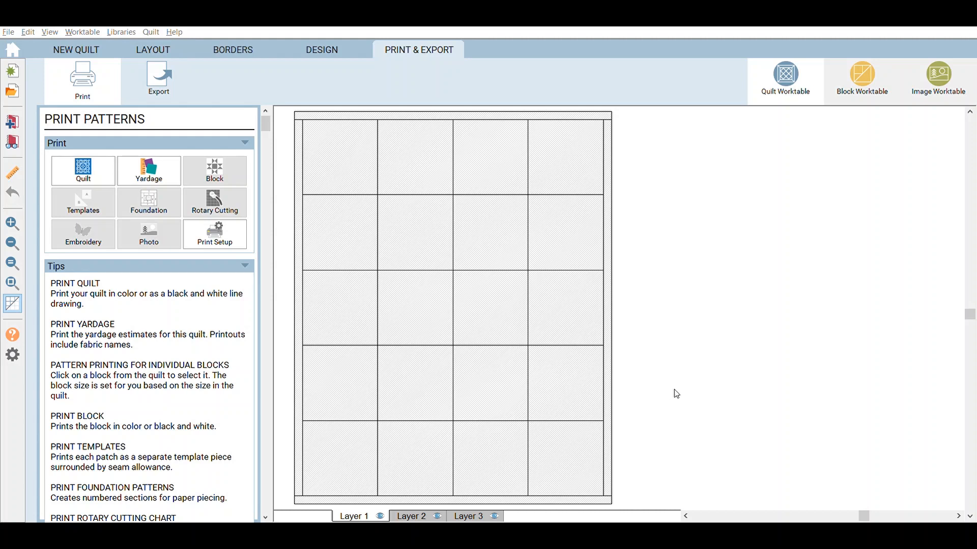
mouse_move(621, 394)
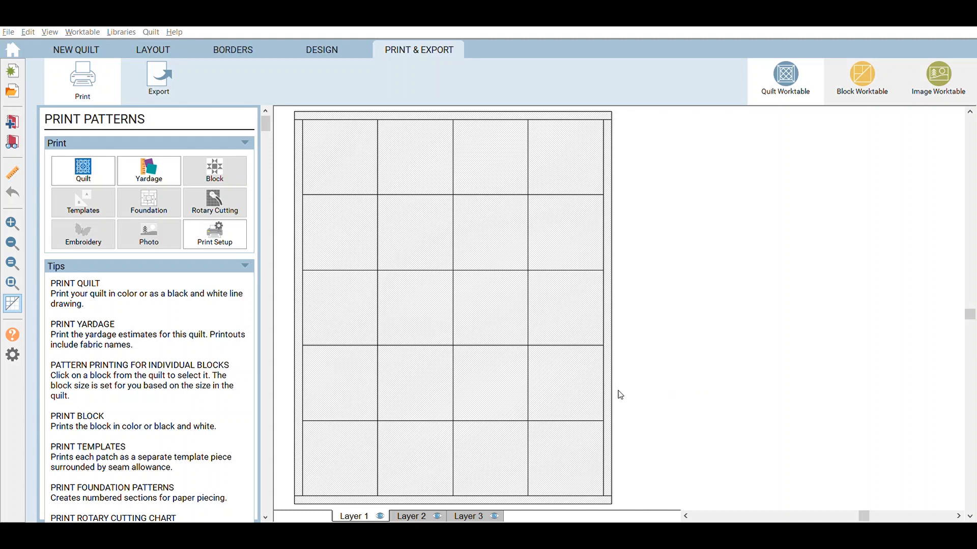
mouse_move(705, 394)
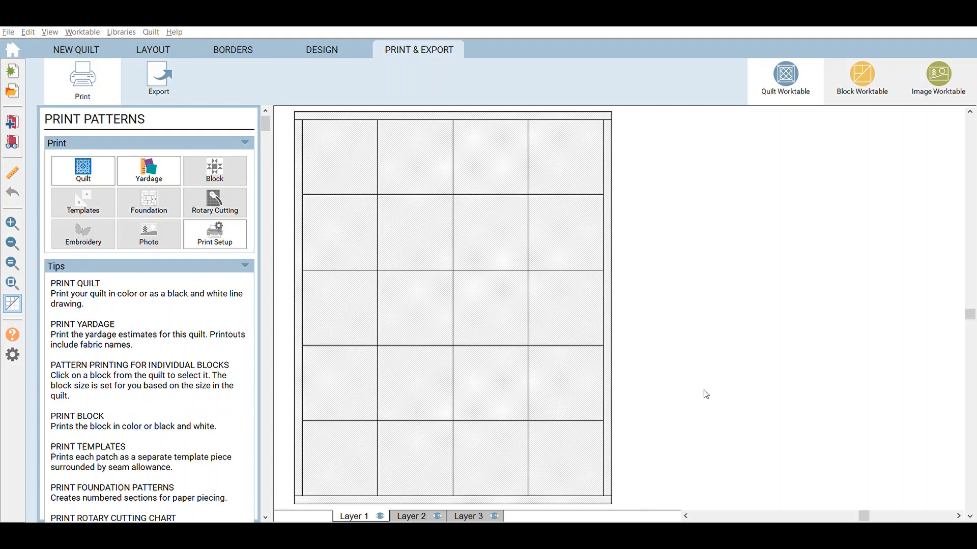
Review the gray-and-yellow quilt's colouring and centre layout, then show its border settings.
click(321, 50)
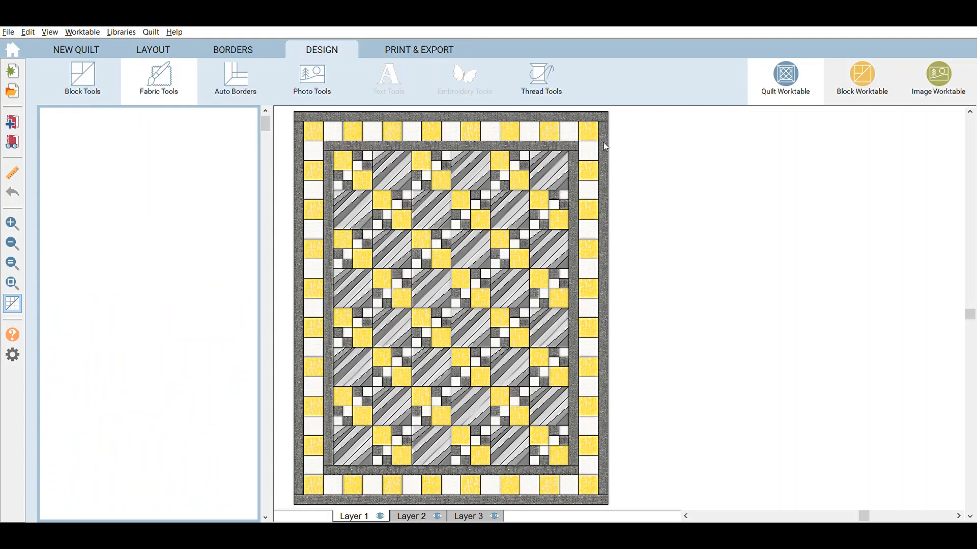
click(159, 80)
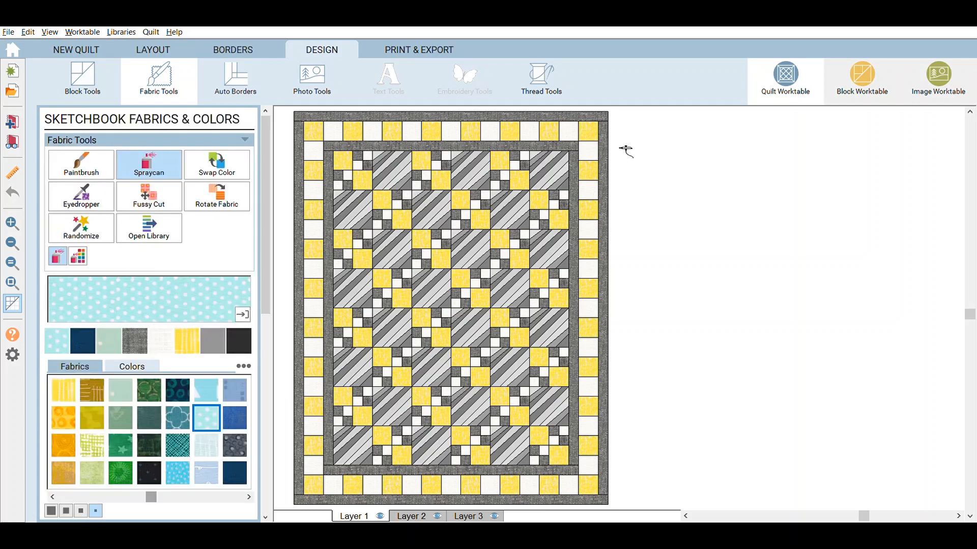
mouse_move(216, 39)
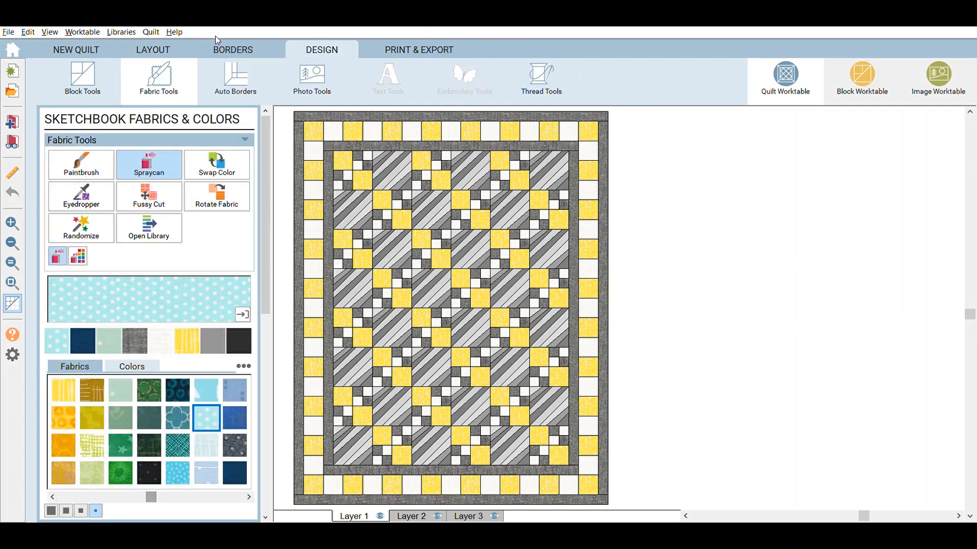
click(152, 49)
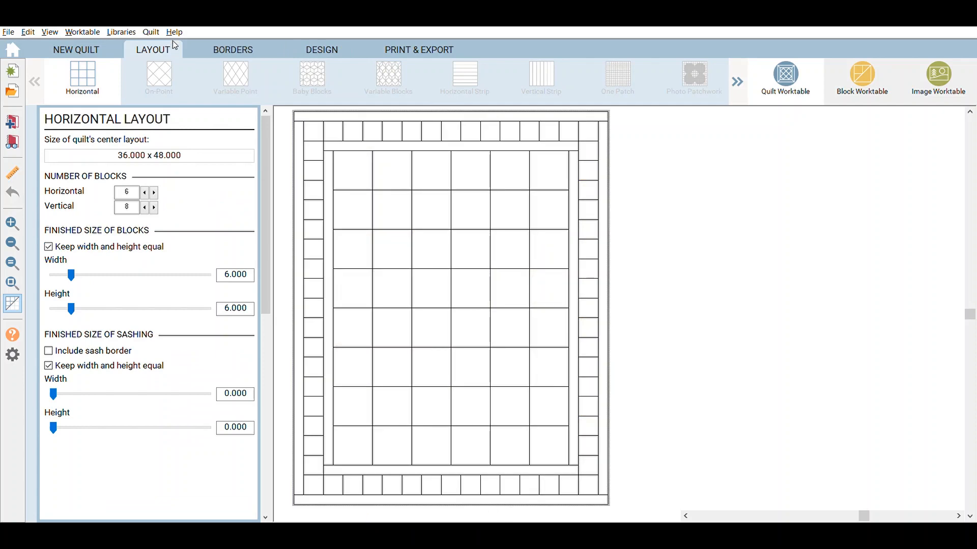
mouse_move(345, 39)
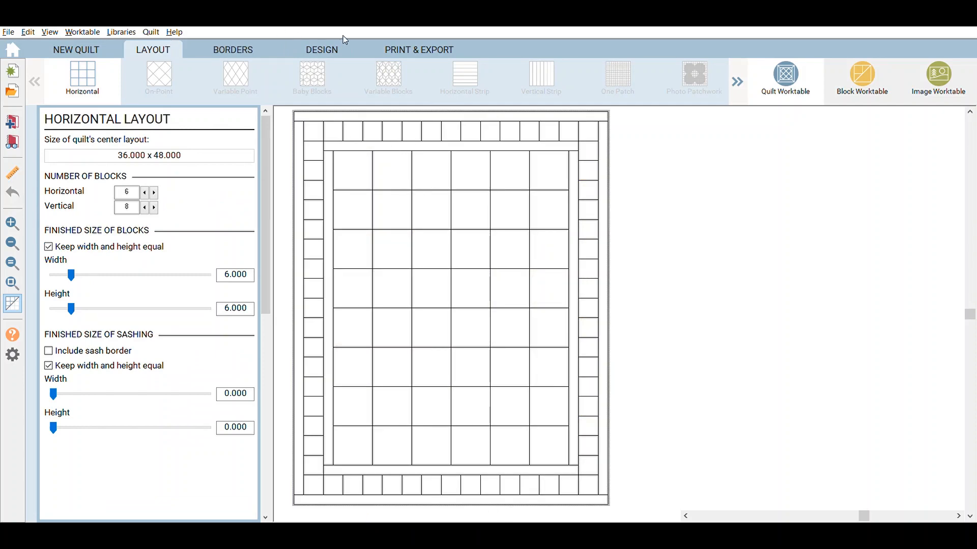
click(232, 48)
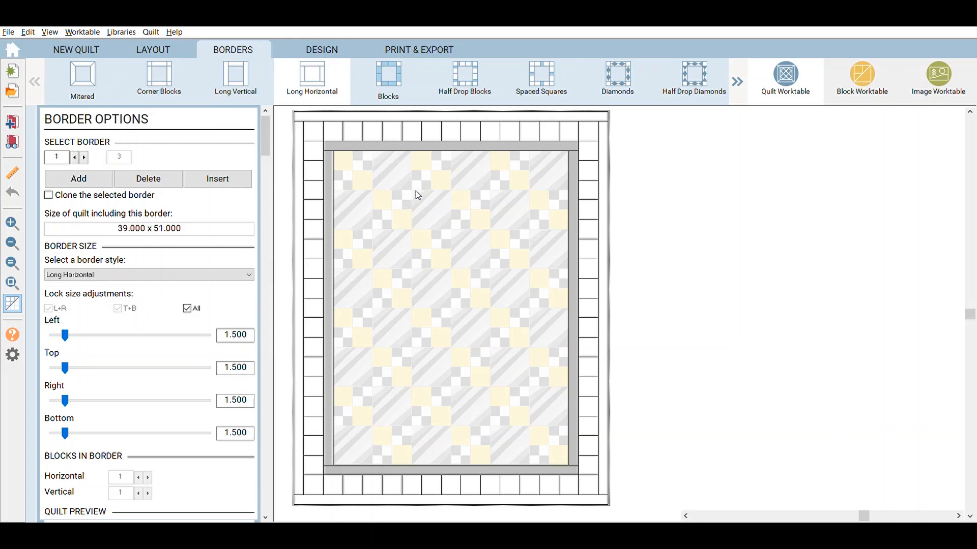
mouse_move(429, 137)
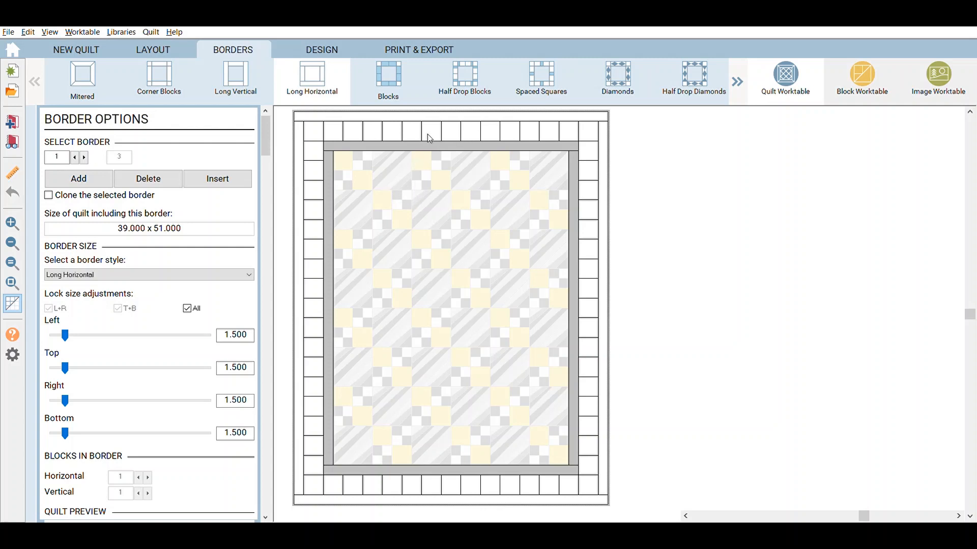
mouse_move(372, 158)
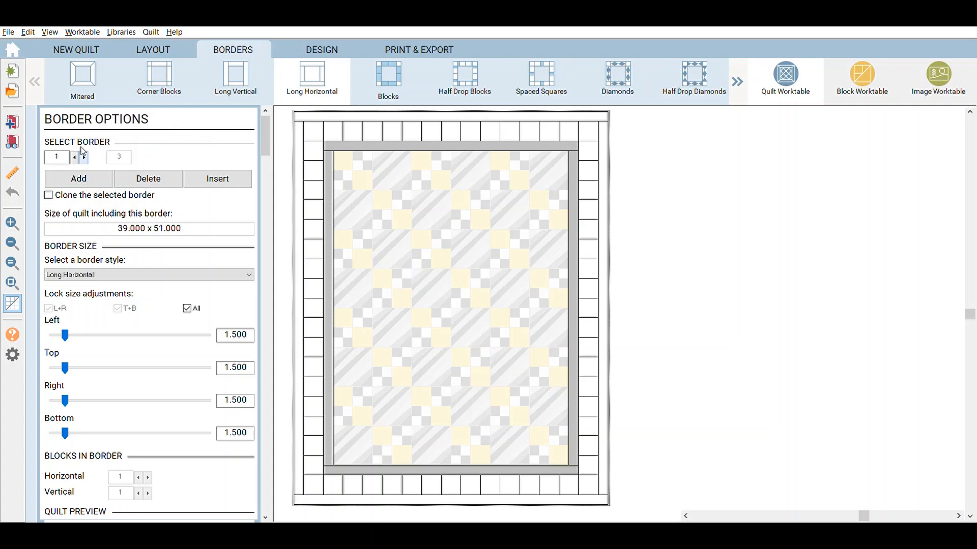
Make border 2 a 3-inch Blocks border, 13 by 17, between 1.5-inch plain borders, totalling 48 by 60.
click(387, 79)
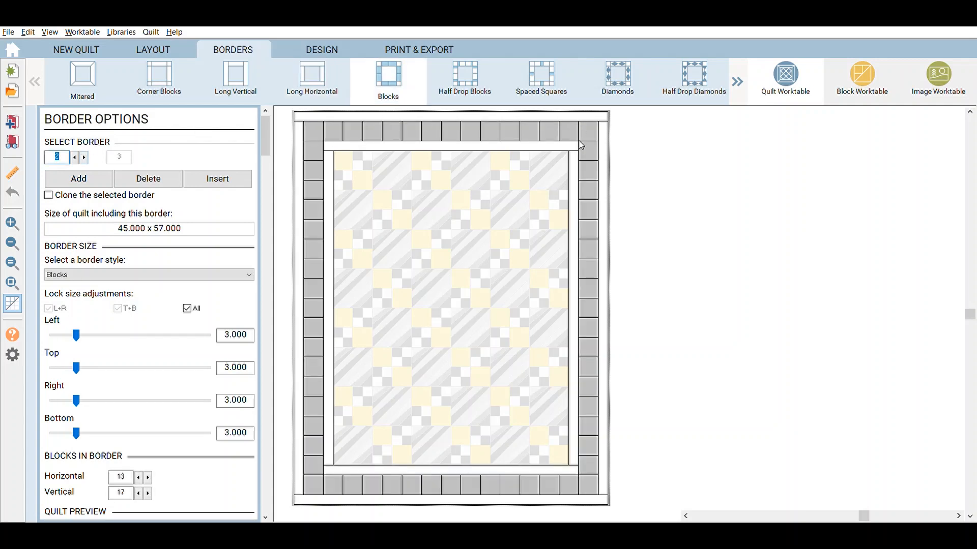
mouse_move(189, 474)
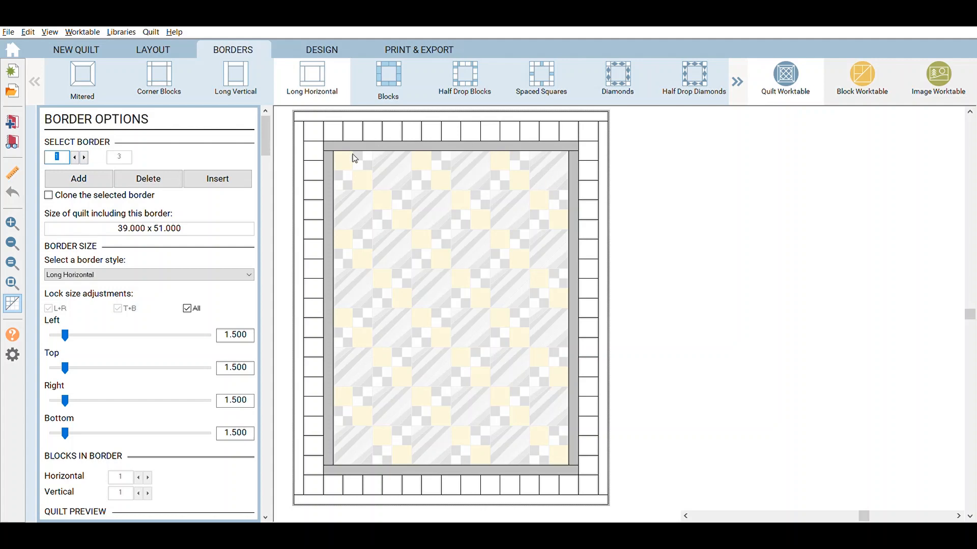
mouse_move(484, 155)
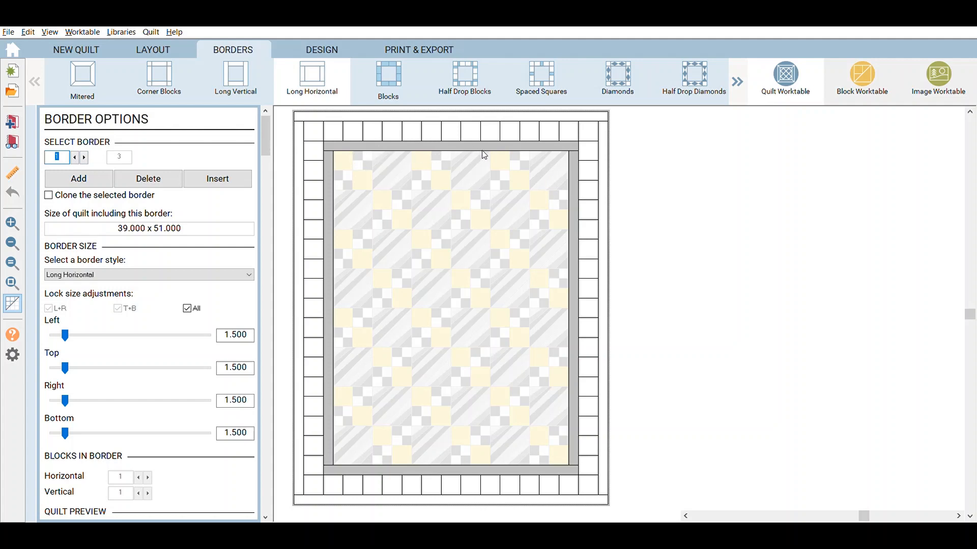
mouse_move(574, 157)
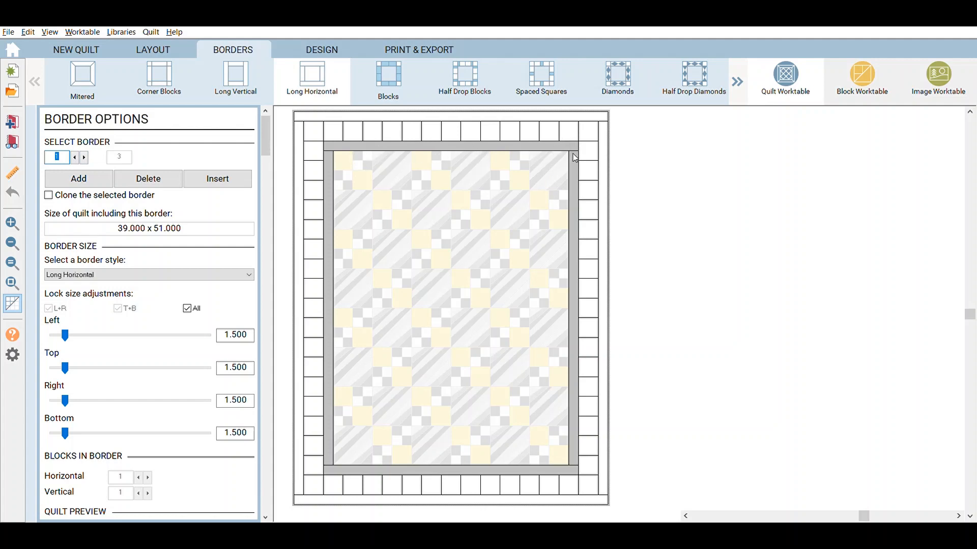
mouse_move(357, 159)
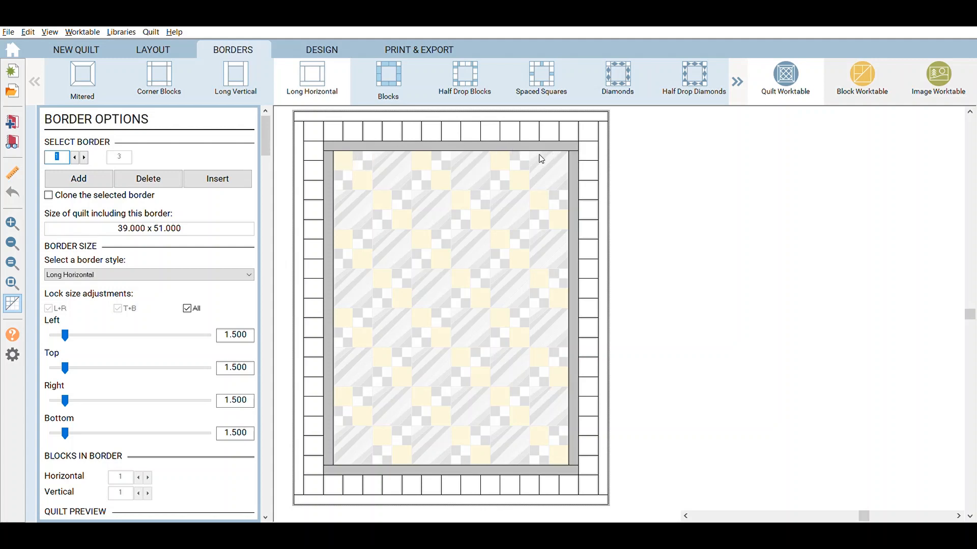
mouse_move(520, 139)
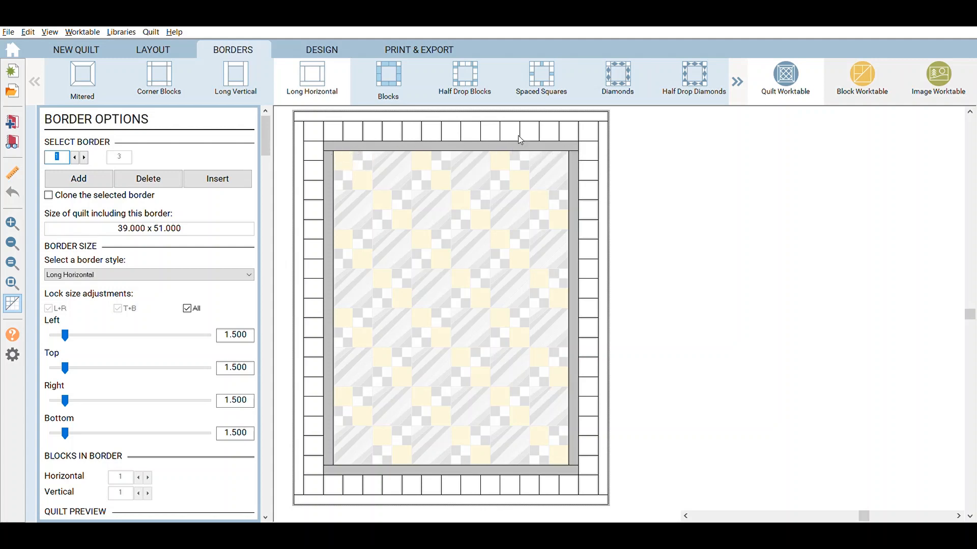
mouse_move(532, 198)
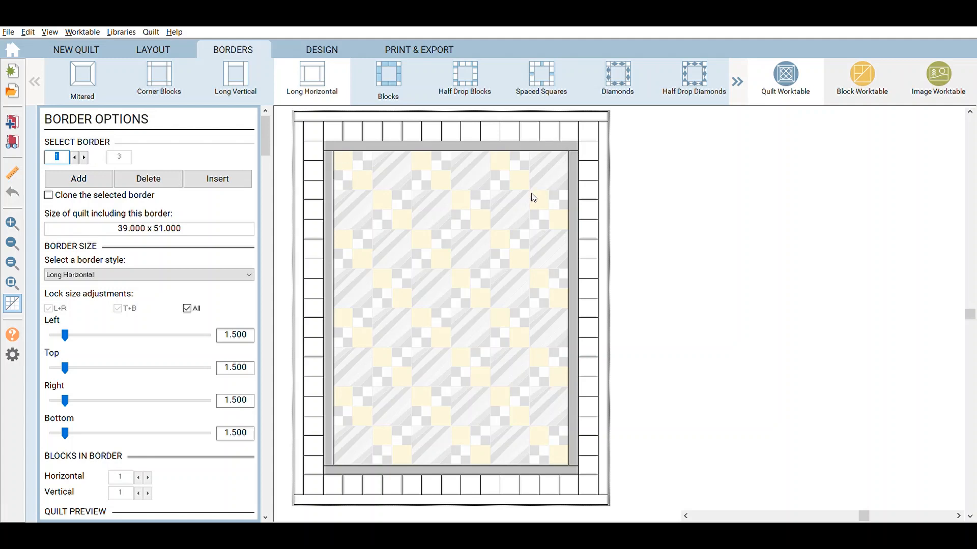
mouse_move(191, 465)
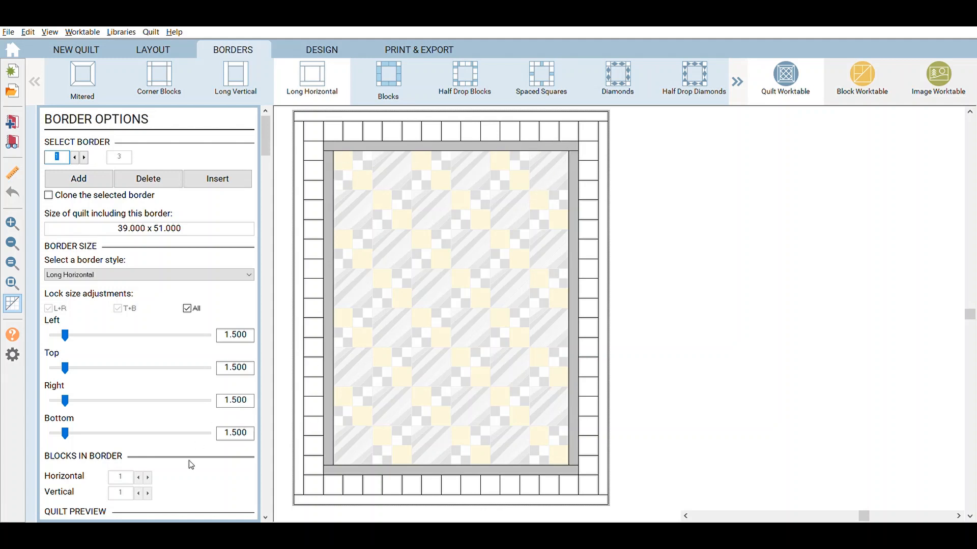
mouse_move(560, 165)
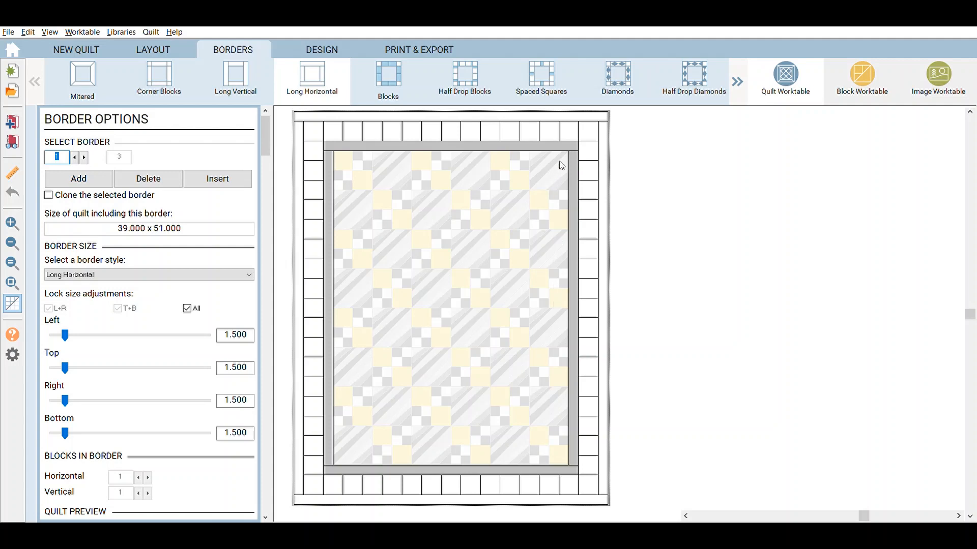
mouse_move(554, 281)
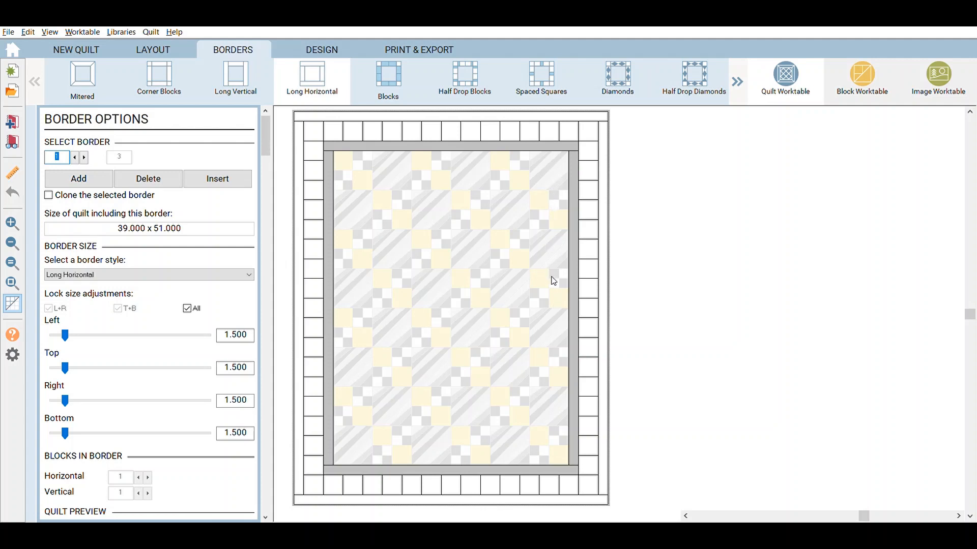
mouse_move(559, 437)
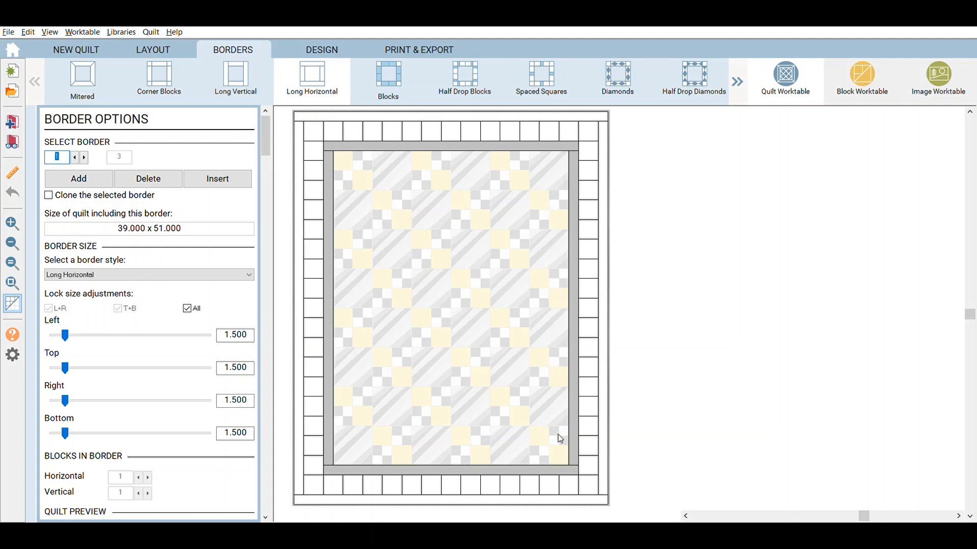
mouse_move(571, 188)
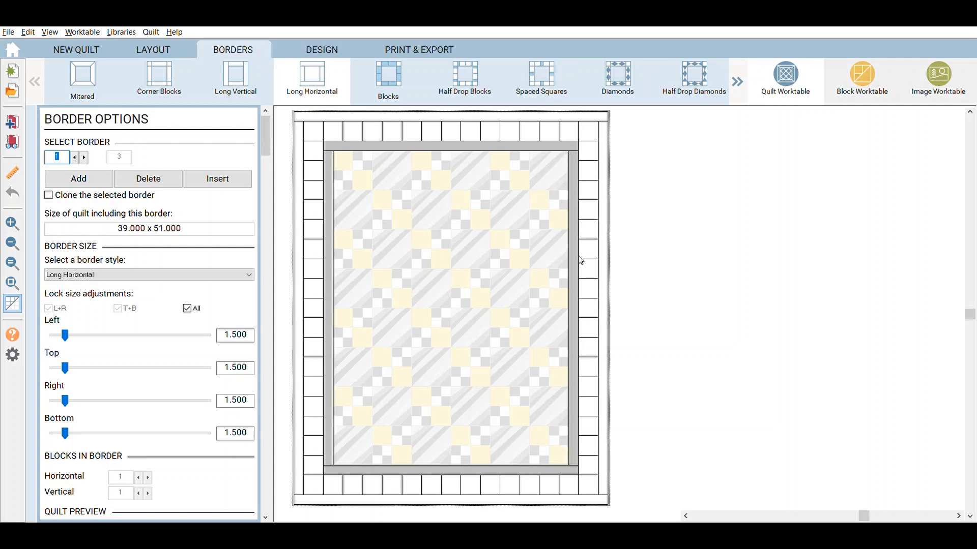
mouse_move(90, 146)
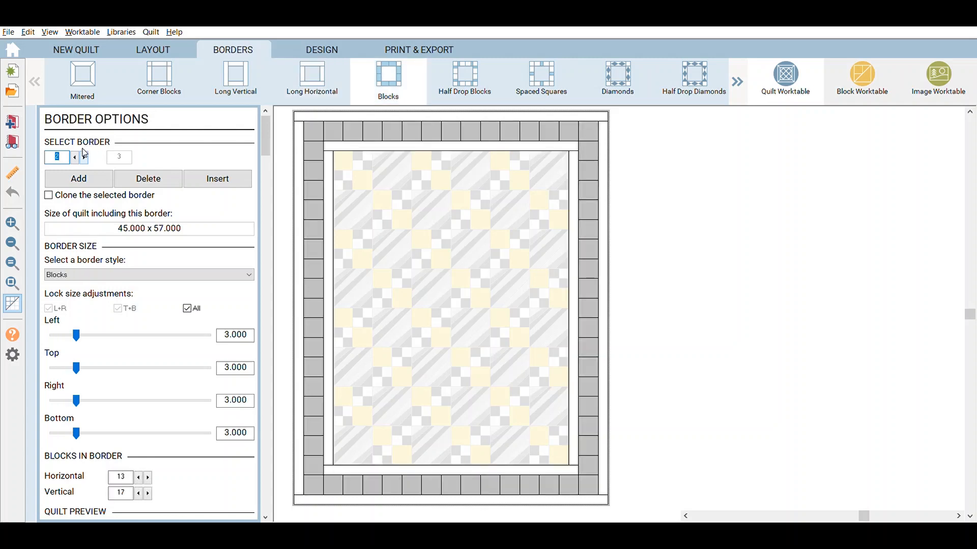
mouse_move(217, 142)
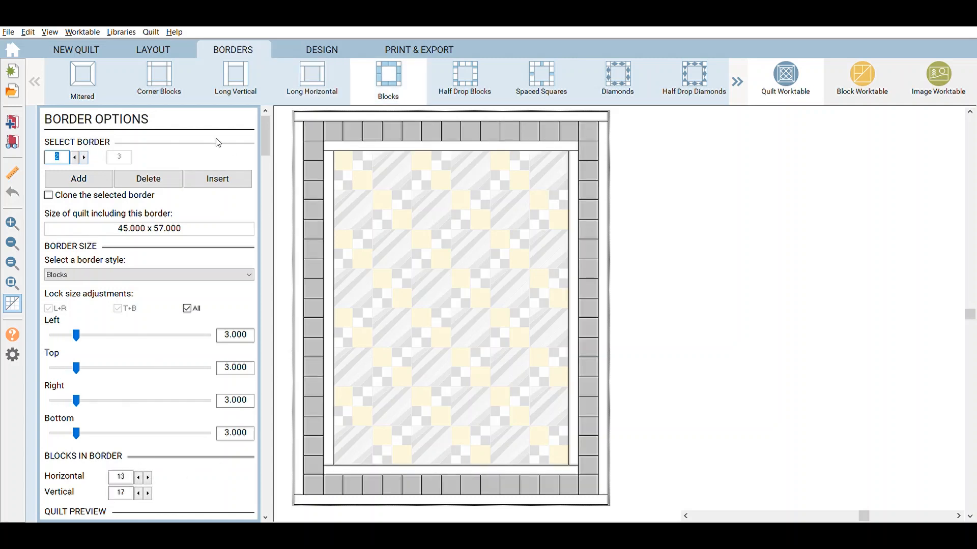
click(312, 80)
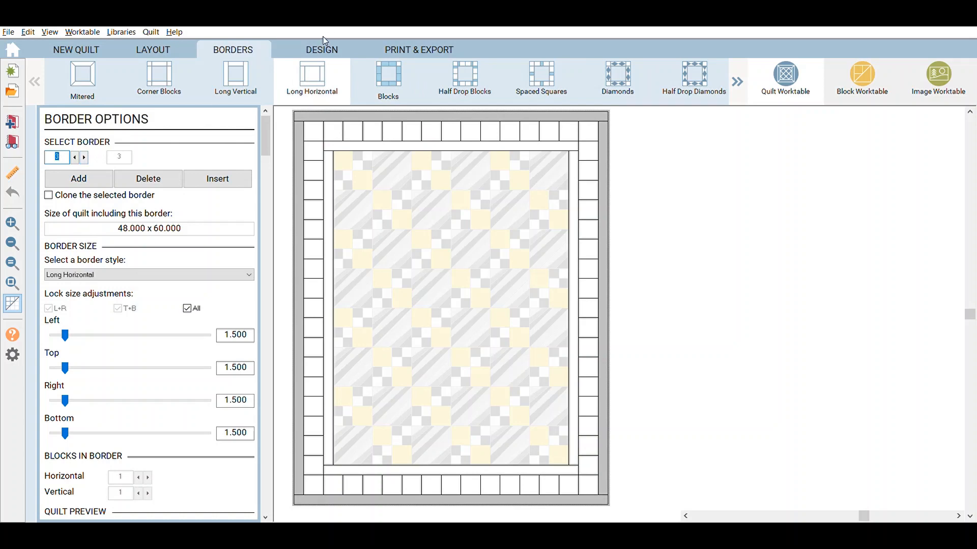
Show the coloured gray-and-yellow quilt with its yellow-and-white piano-key border.
click(321, 50)
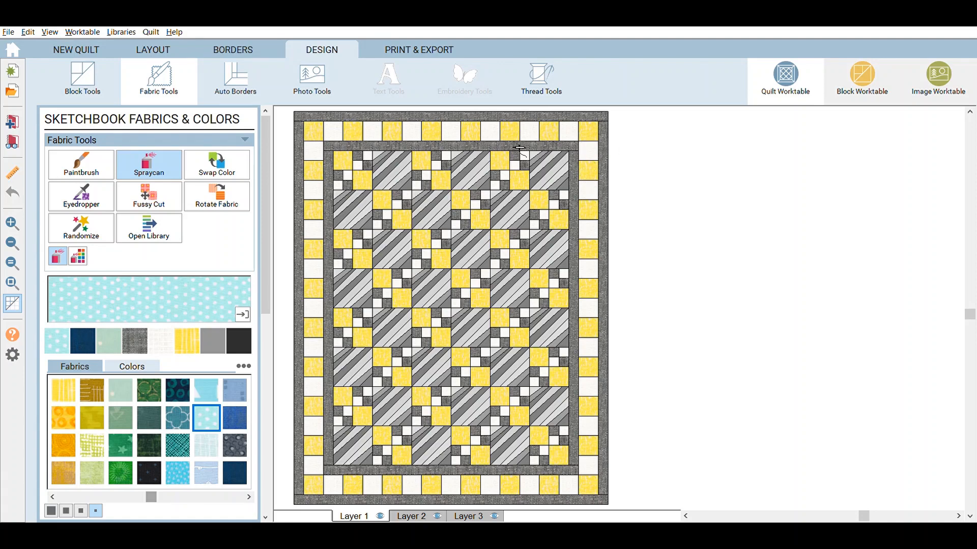
mouse_move(612, 217)
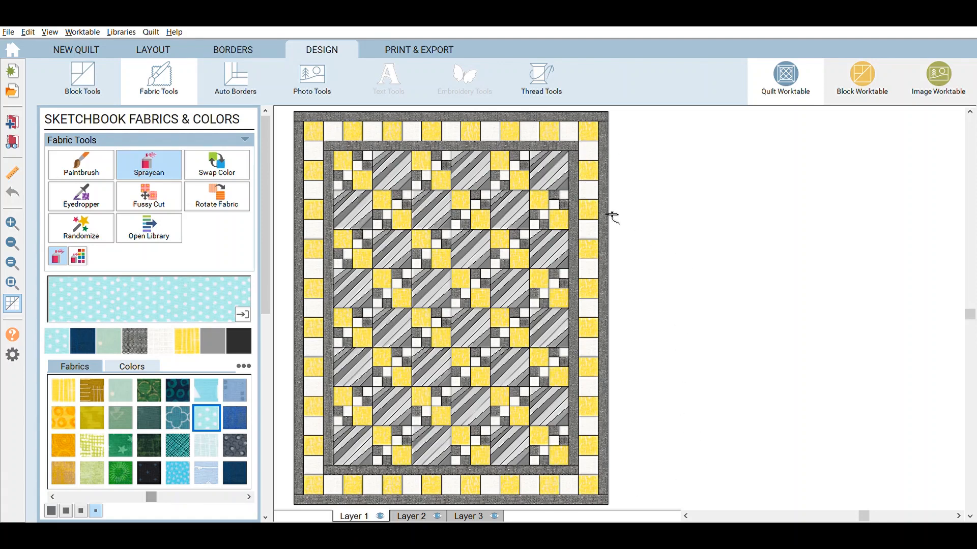
mouse_move(807, 505)
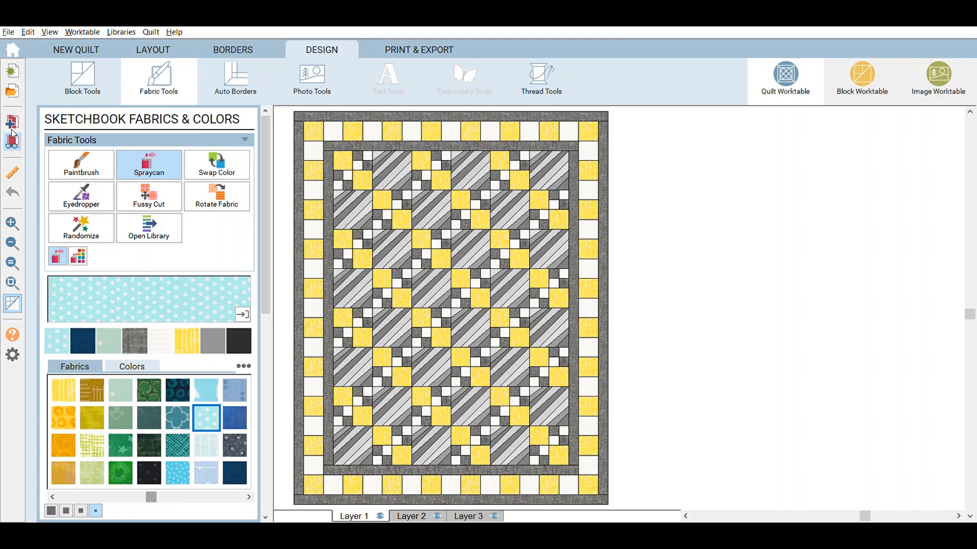
Switch to the other quilt's border settings showing one Long Horizontal 1.000 border, 38 by 50.
click(232, 50)
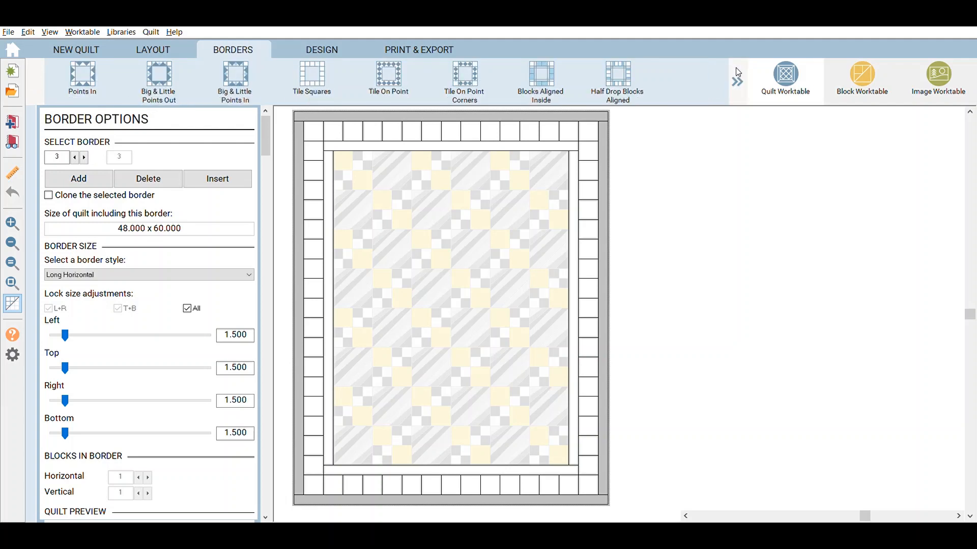
click(737, 82)
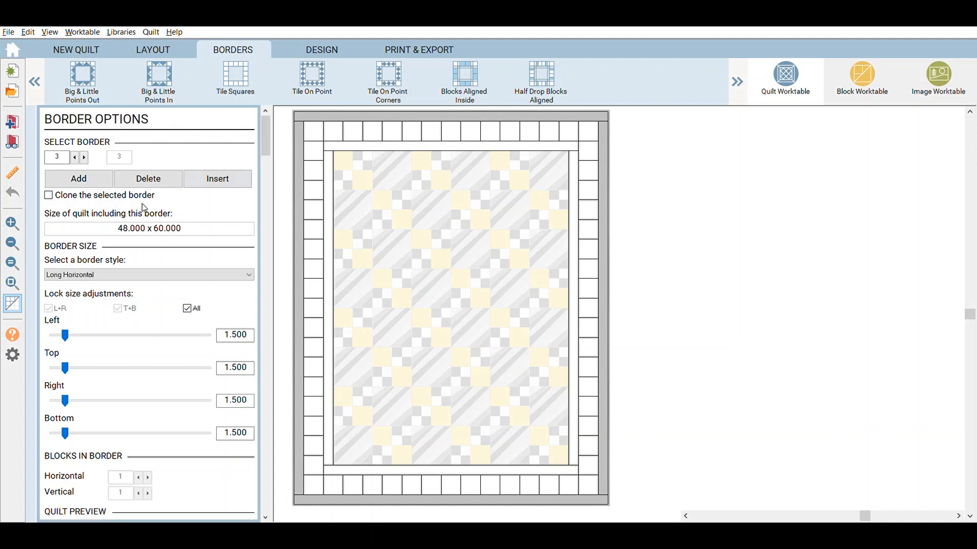
click(148, 275)
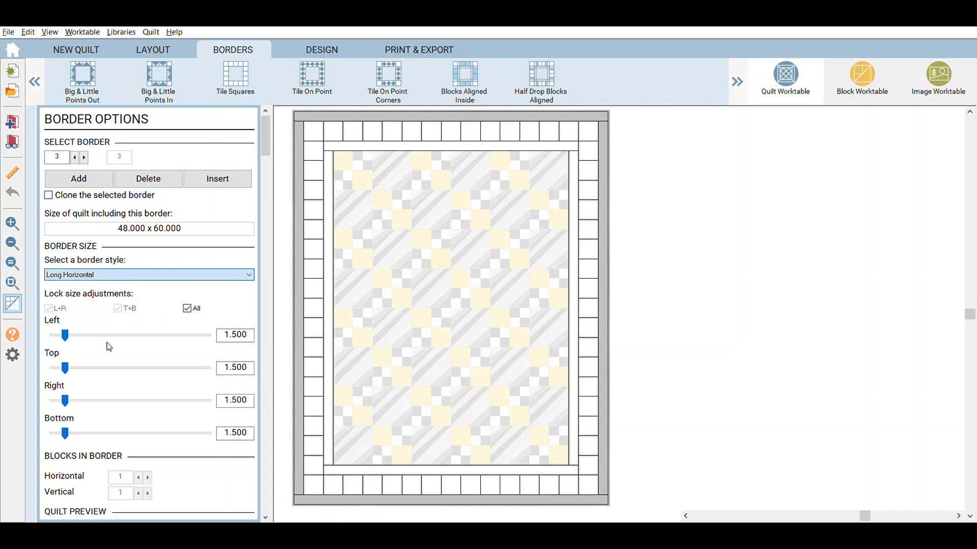
mouse_move(301, 357)
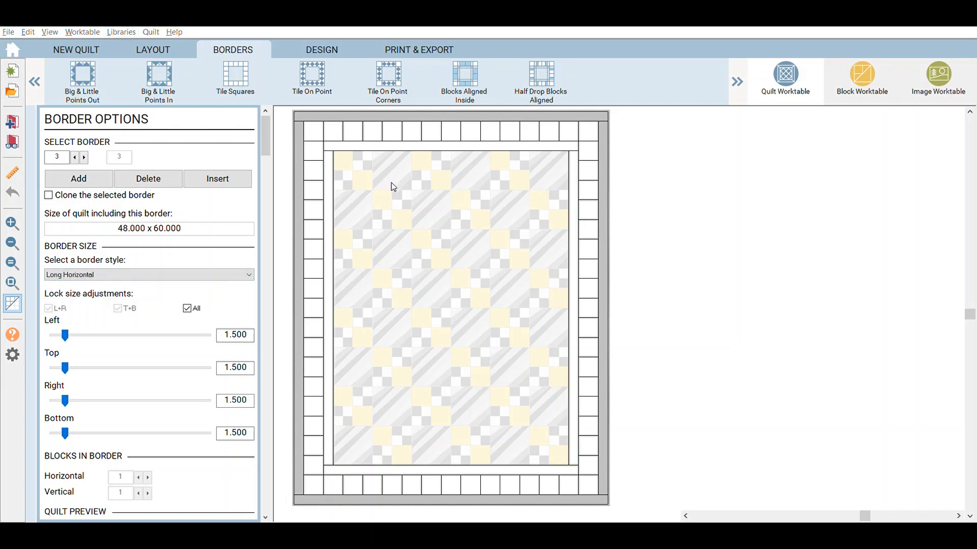
mouse_move(642, 442)
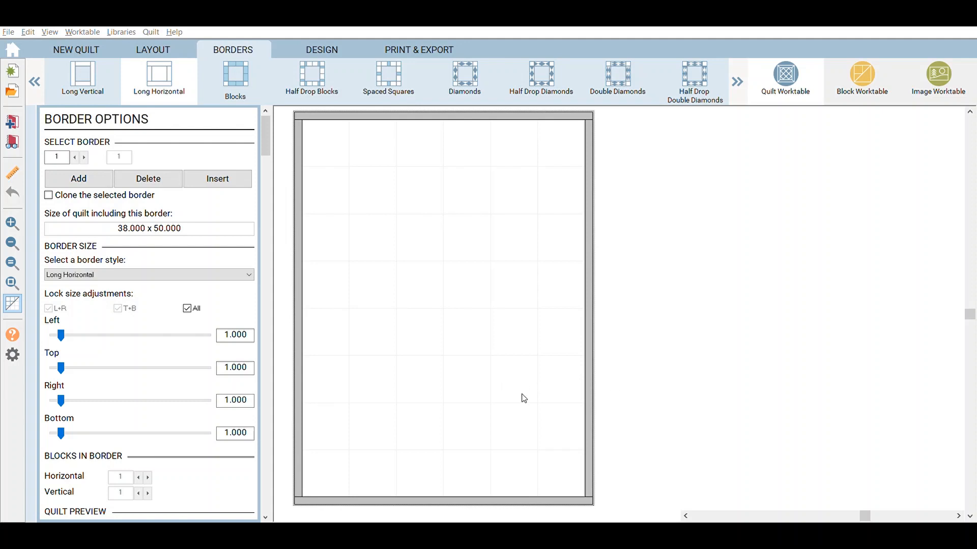
mouse_move(577, 397)
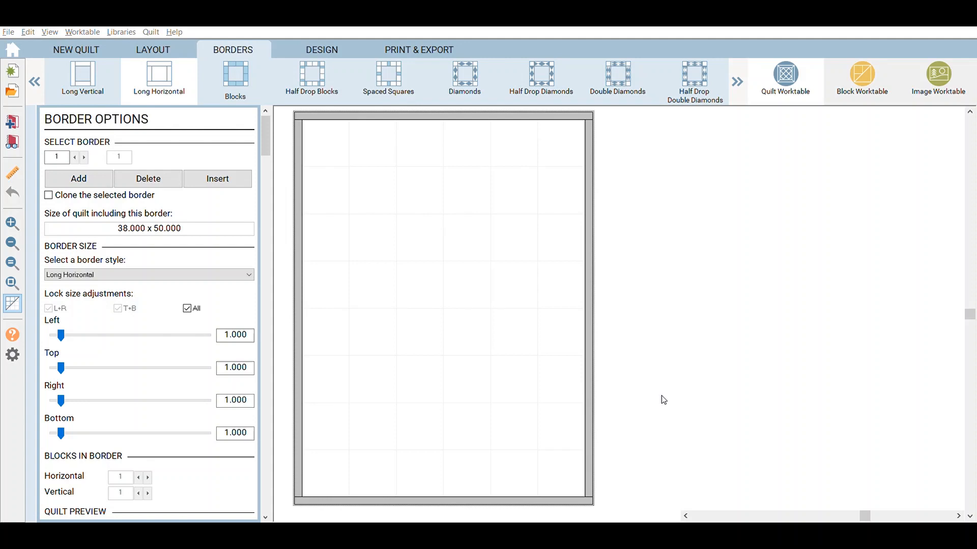
mouse_move(703, 401)
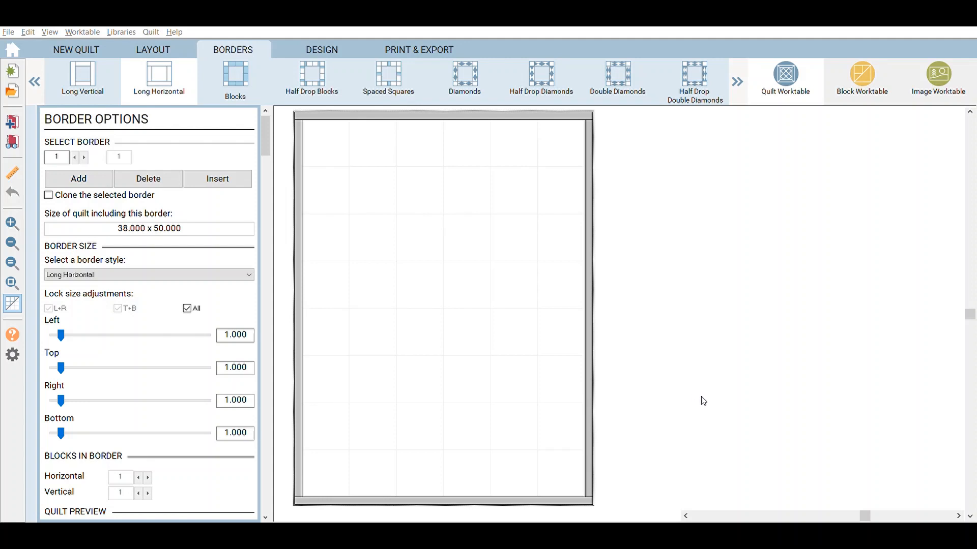
mouse_move(711, 400)
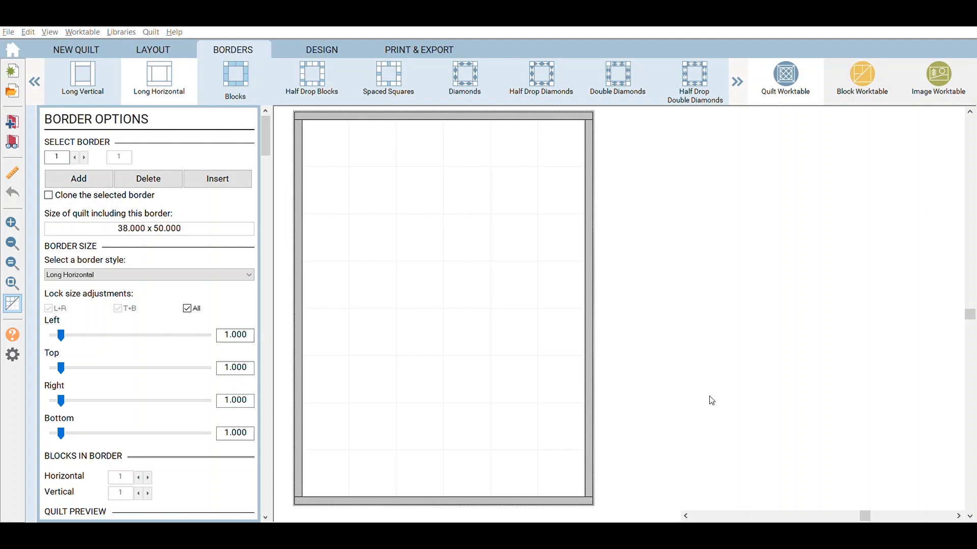
View the coloured pineapple quilt, then return to its 1-inch border settings, 36 by 47 overall.
click(321, 50)
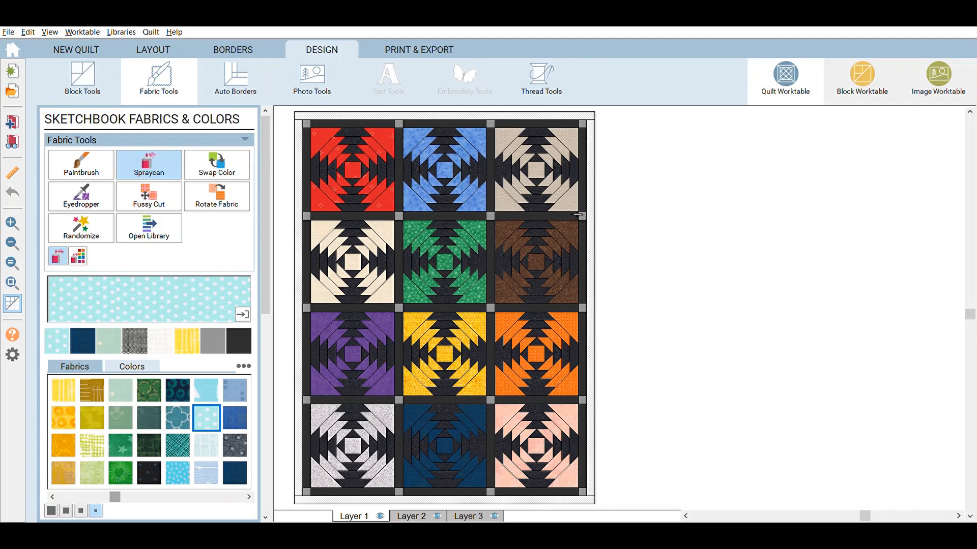
mouse_move(511, 197)
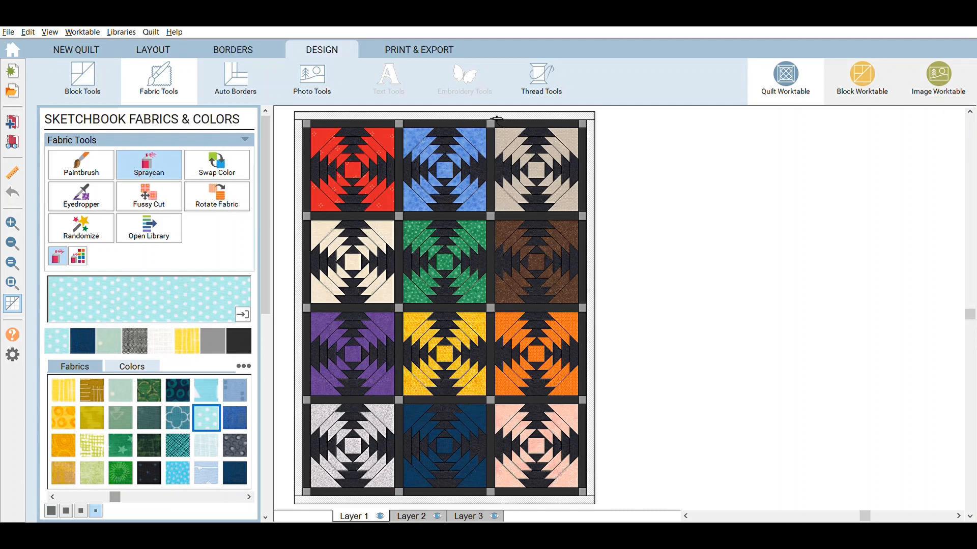
mouse_move(156, 253)
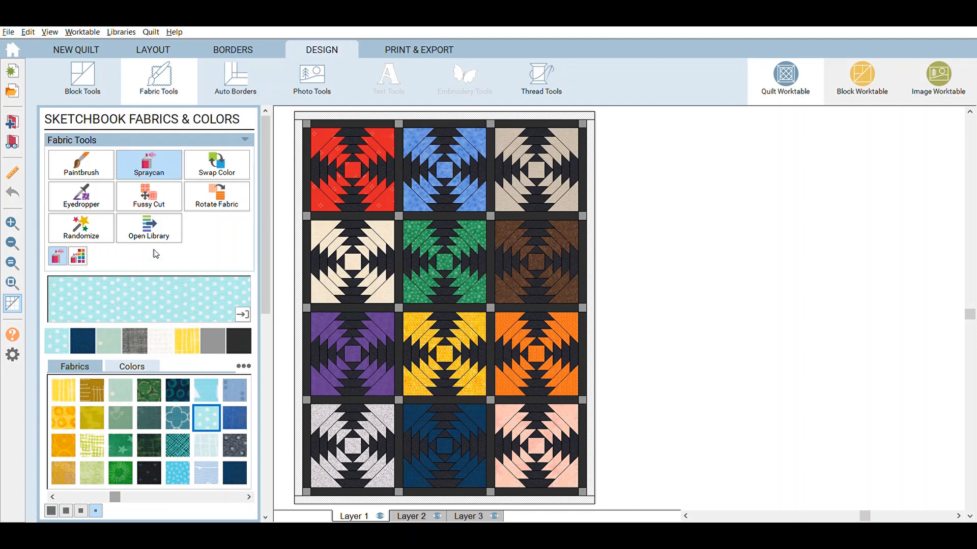
click(233, 50)
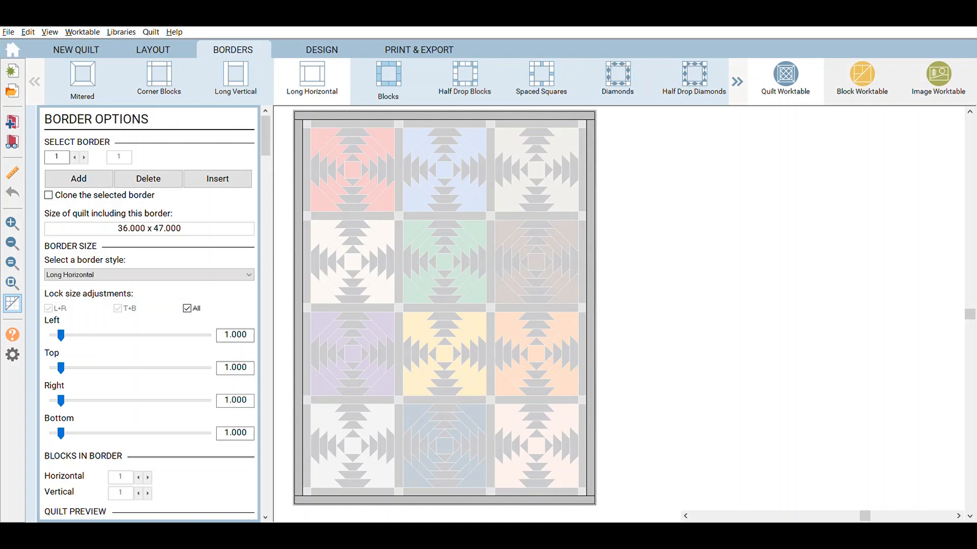
mouse_move(489, 399)
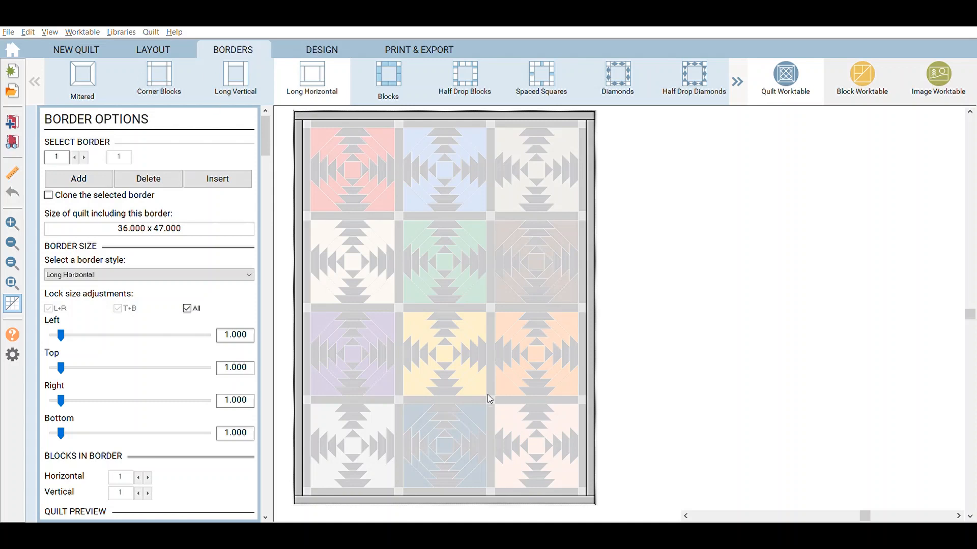
mouse_move(739, 395)
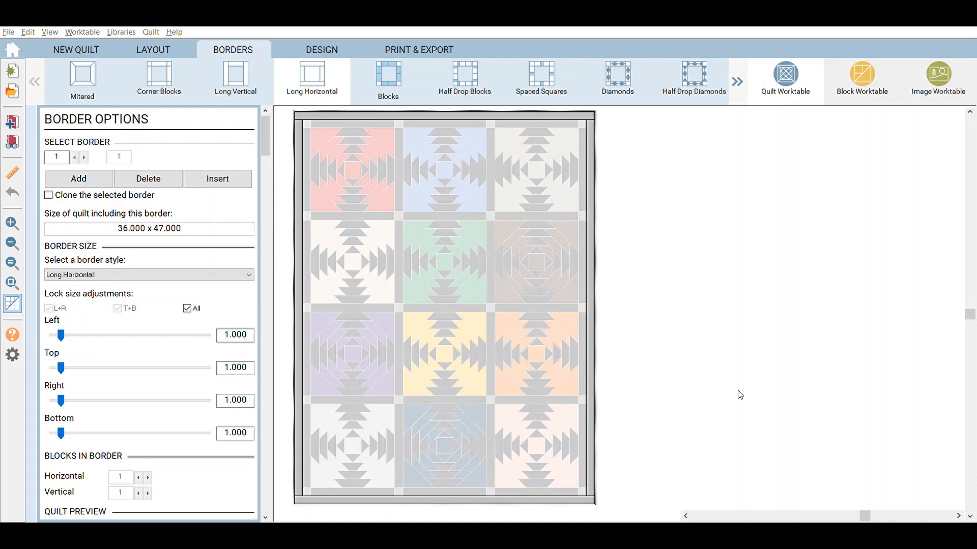
Set the navy border to 3 inches on all sides (40 by 51) and view the finished quilt.
click(322, 50)
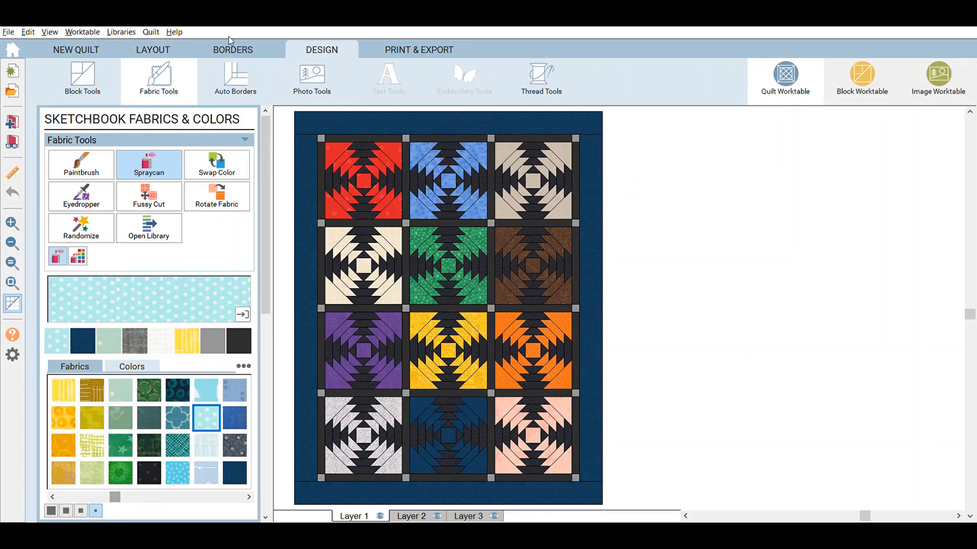
click(233, 50)
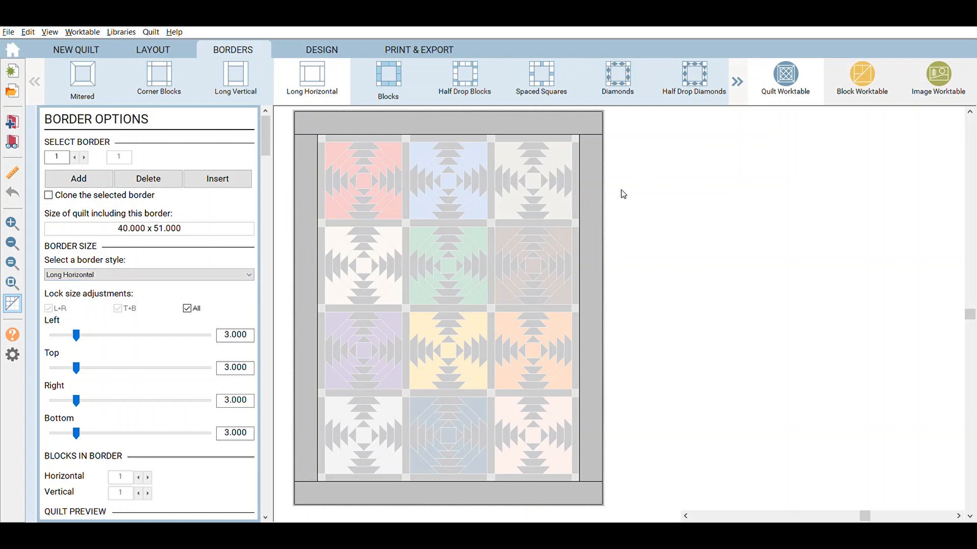
mouse_move(204, 377)
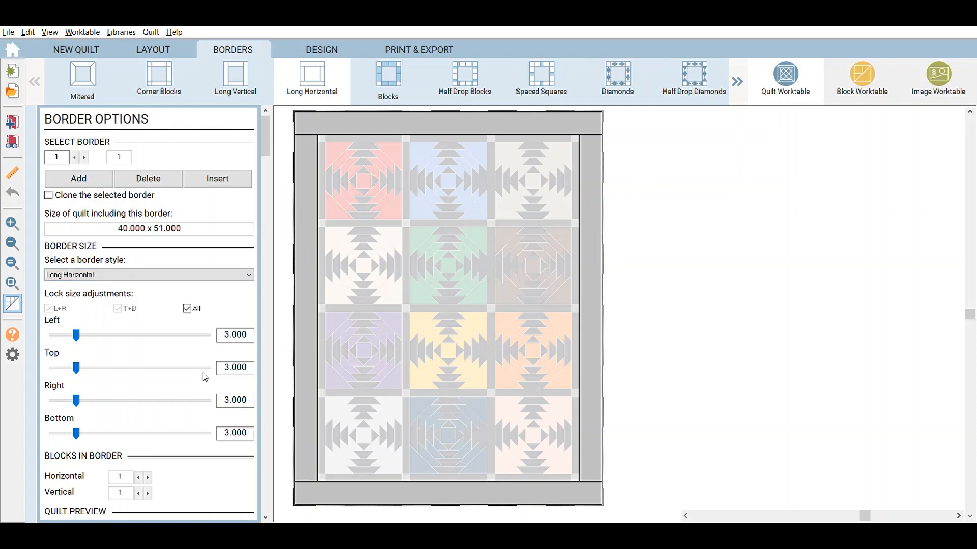
mouse_move(579, 242)
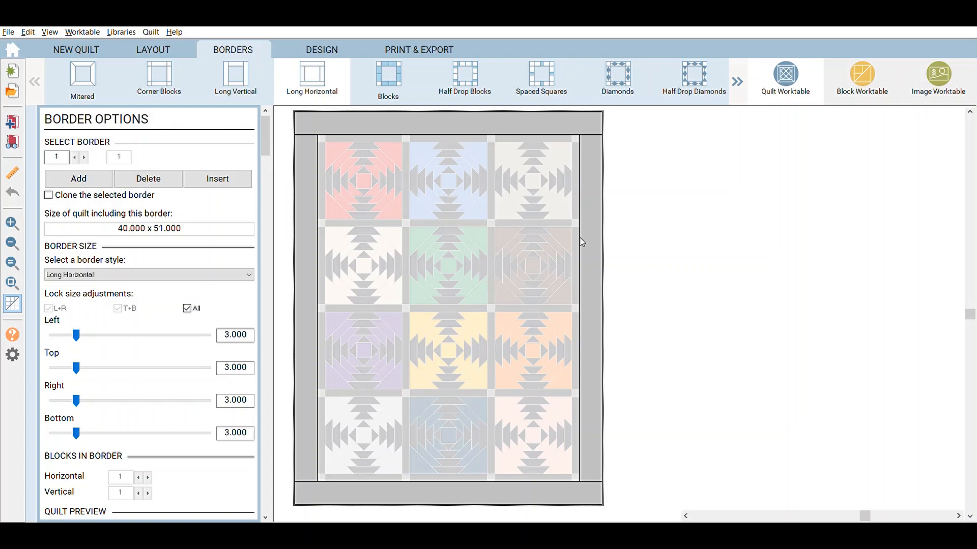
click(322, 50)
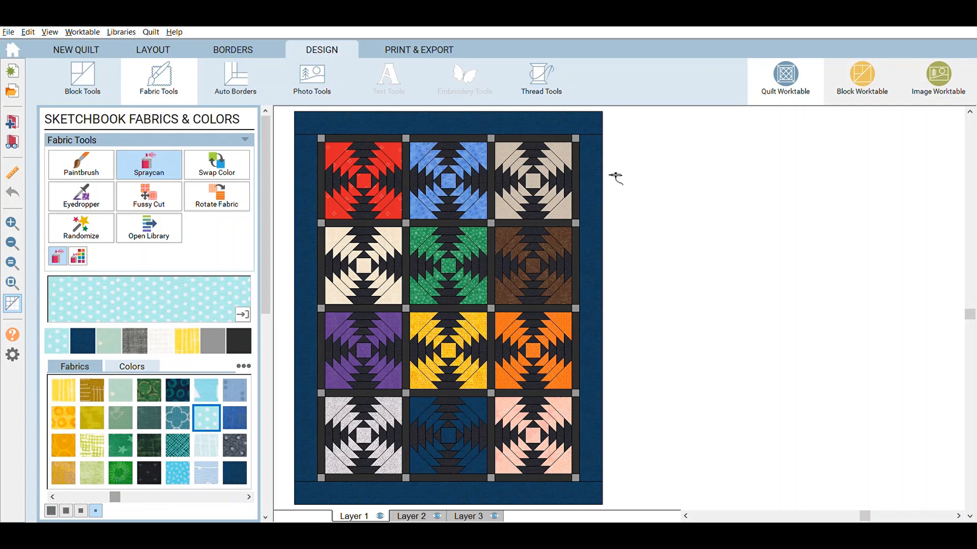
mouse_move(672, 364)
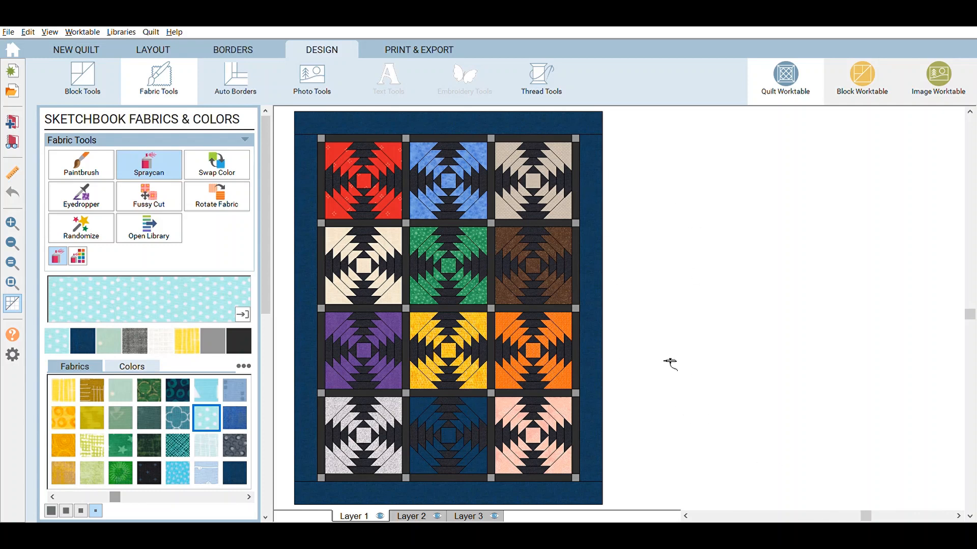
mouse_move(378, 69)
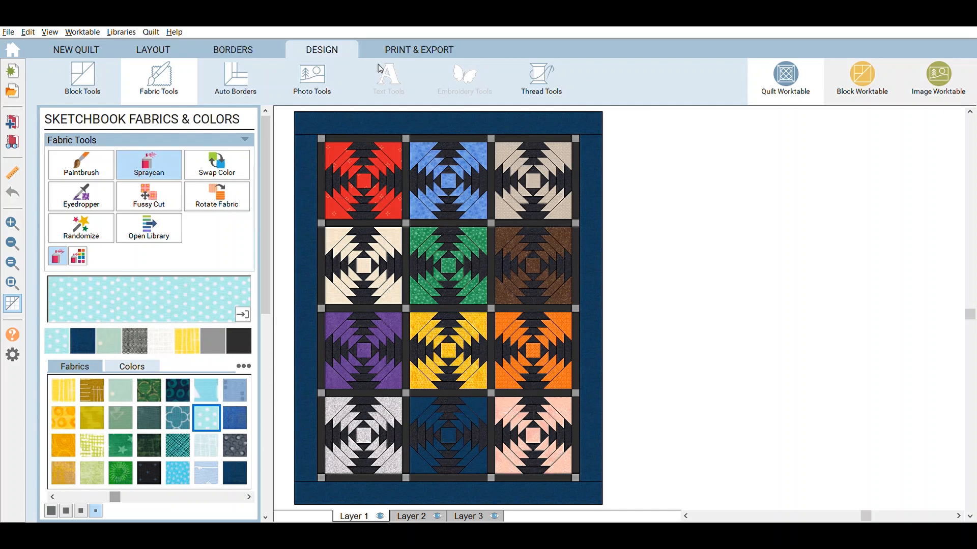
mouse_move(543, 254)
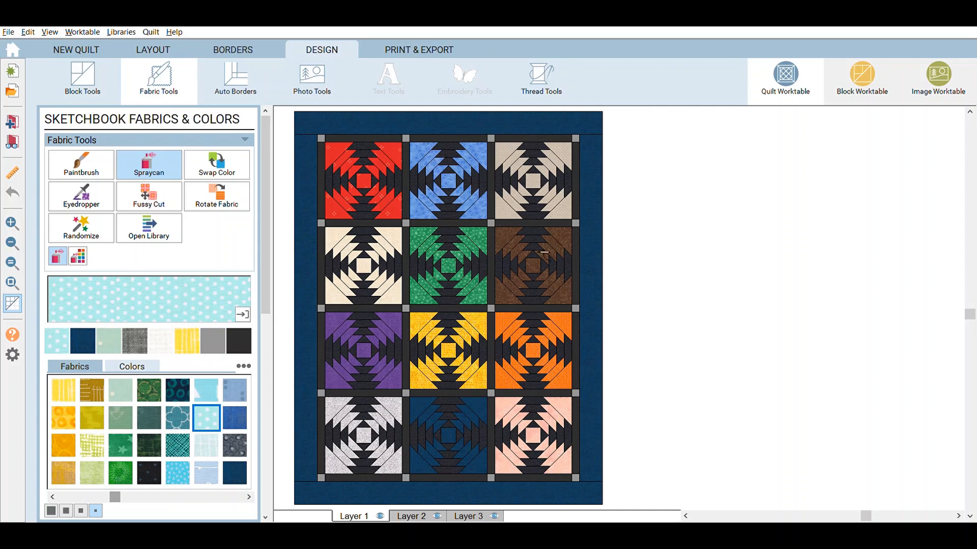